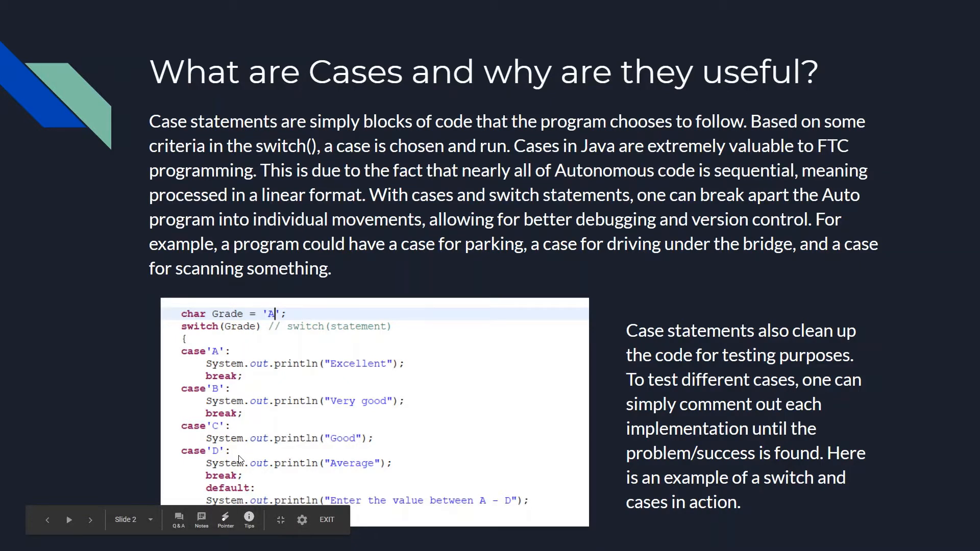
Begin a 'public enum State' declaration under the Robot field, with braces auto-inserted
{"action": "left_click", "coordinate": [90, 520]}
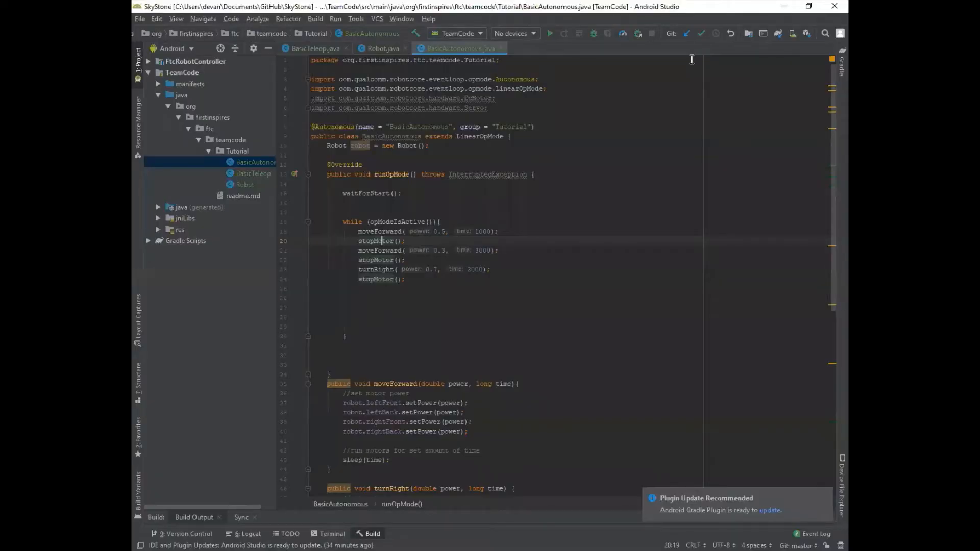
{"action": "mouse_move", "coordinate": [644, 179]}
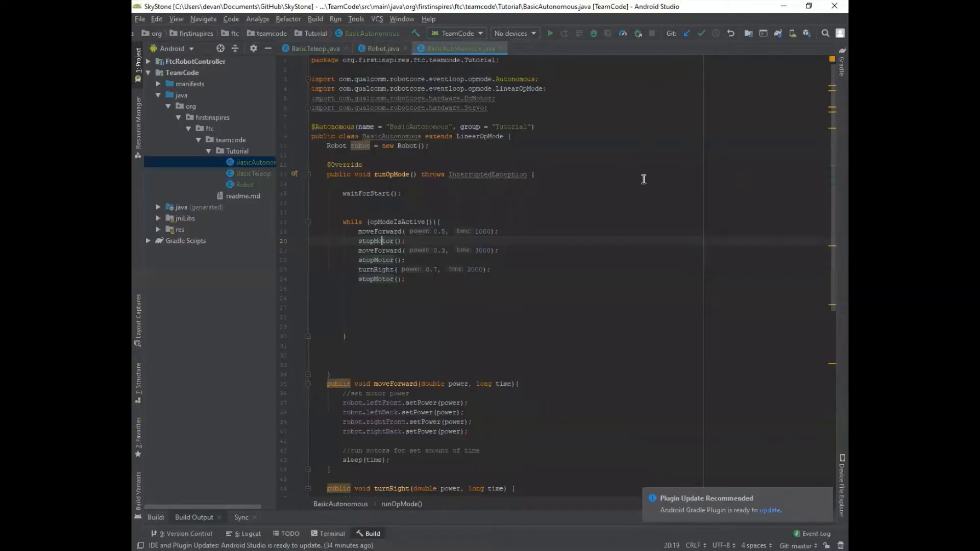
{"action": "mouse_move", "coordinate": [642, 204]}
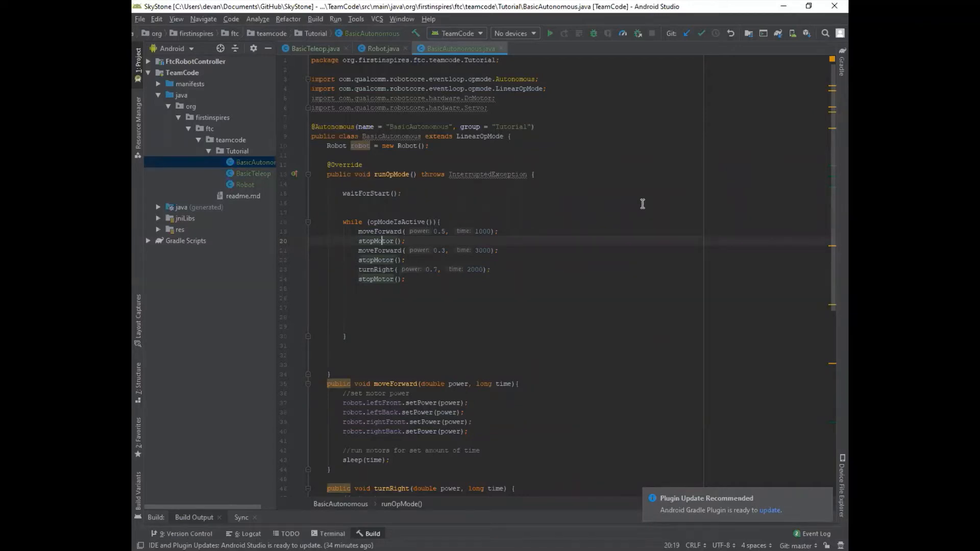
{"action": "mouse_move", "coordinate": [663, 143]}
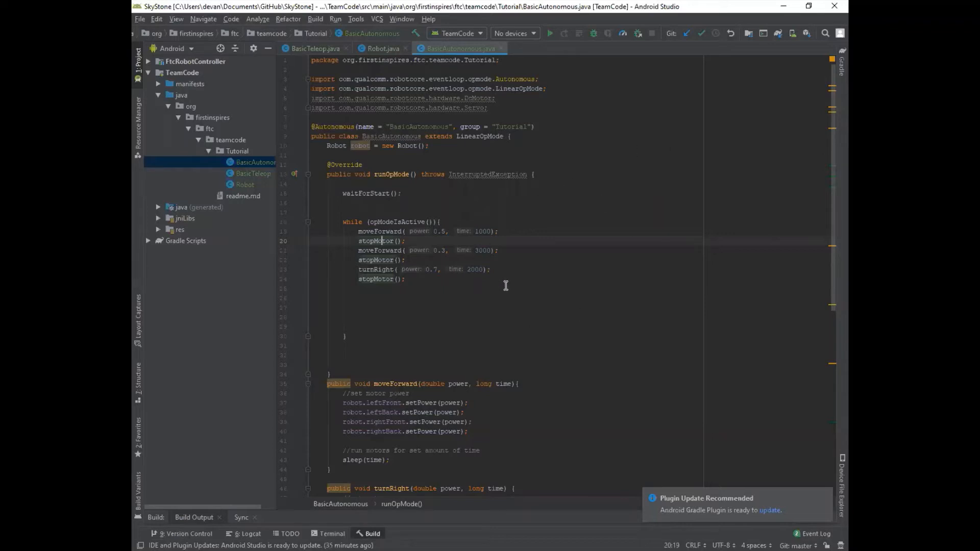
{"action": "mouse_move", "coordinate": [440, 208]}
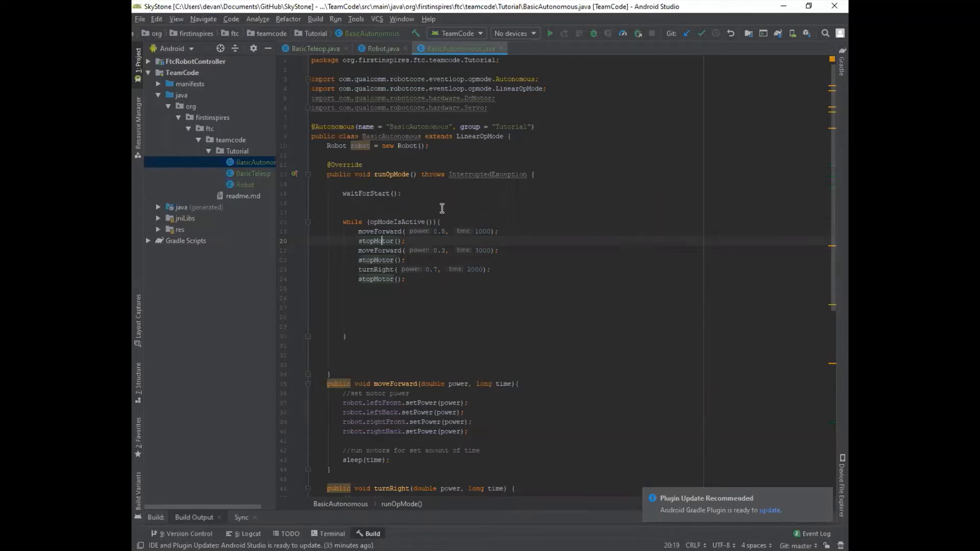
{"action": "mouse_move", "coordinate": [469, 292]}
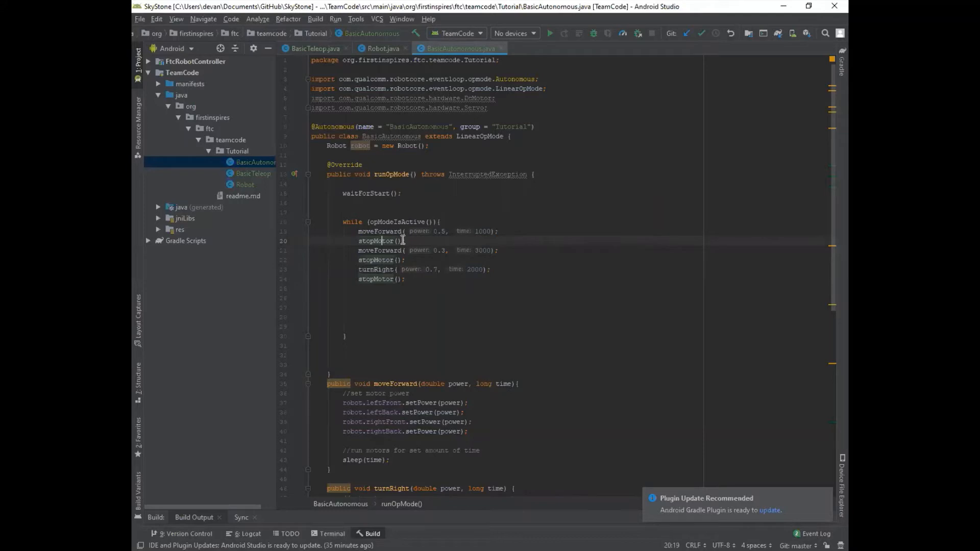
{"action": "mouse_move", "coordinate": [461, 261]}
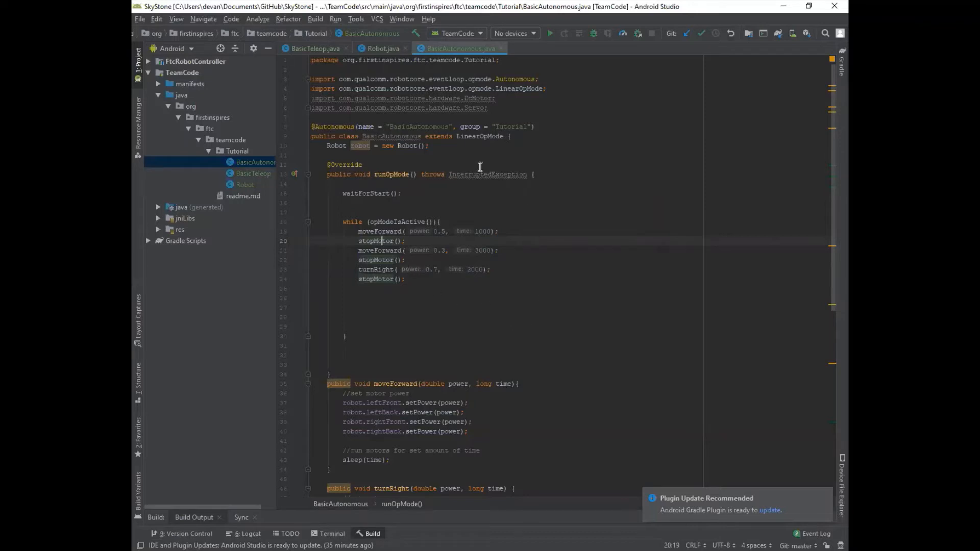
{"action": "mouse_move", "coordinate": [473, 278]}
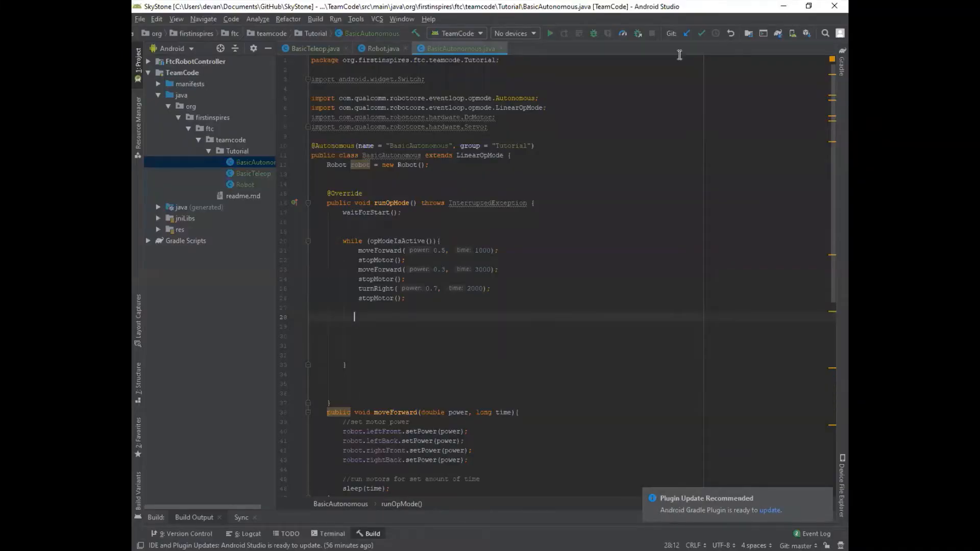
{"action": "mouse_move", "coordinate": [621, 28]}
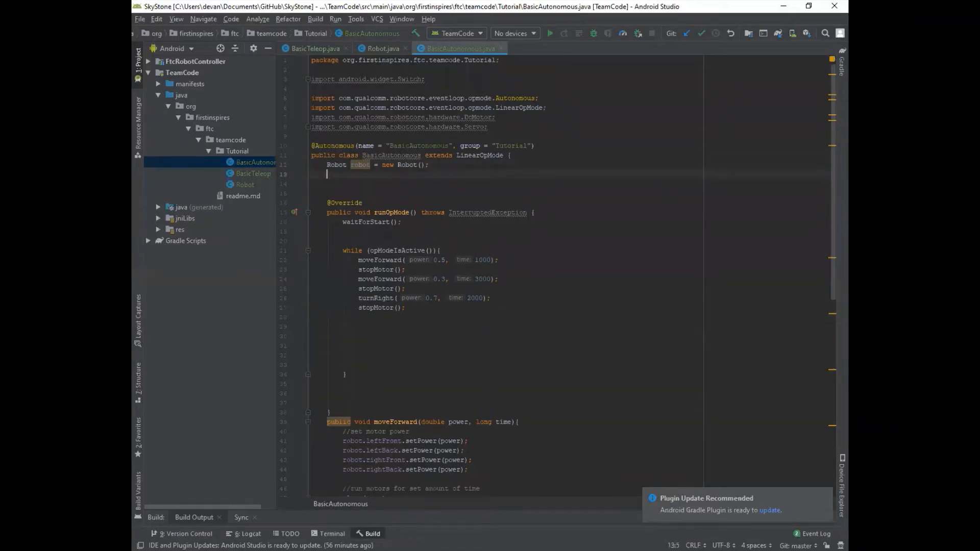
{"action": "type", "text": "public"}
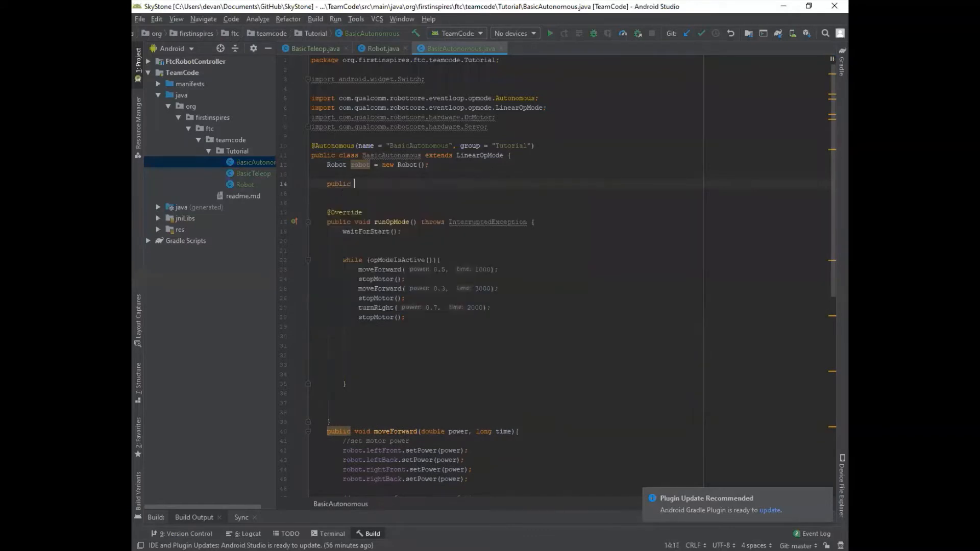
{"action": "type", "text": "enum"}
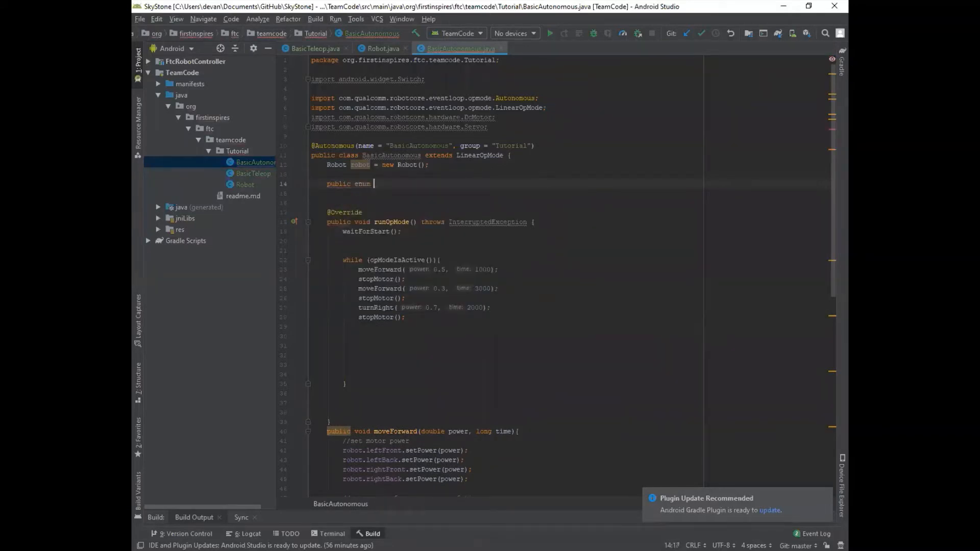
{"action": "type", "text": "Stat"}
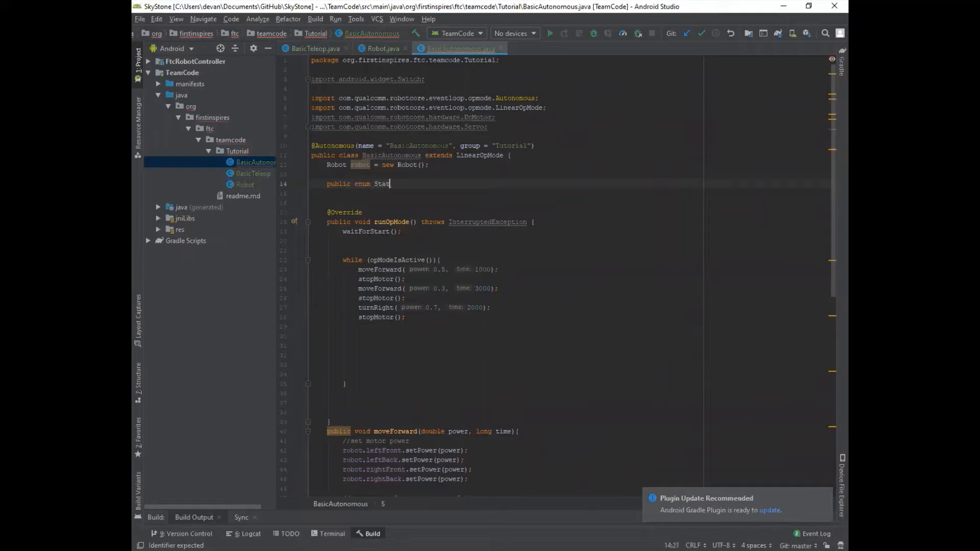
{"action": "type", "text": "e"}
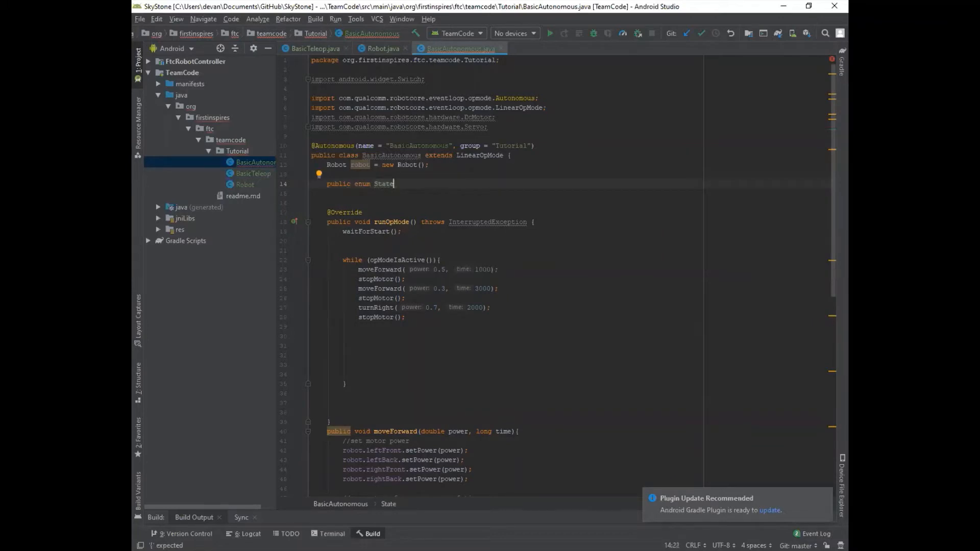
{"action": "type", "text": "("}
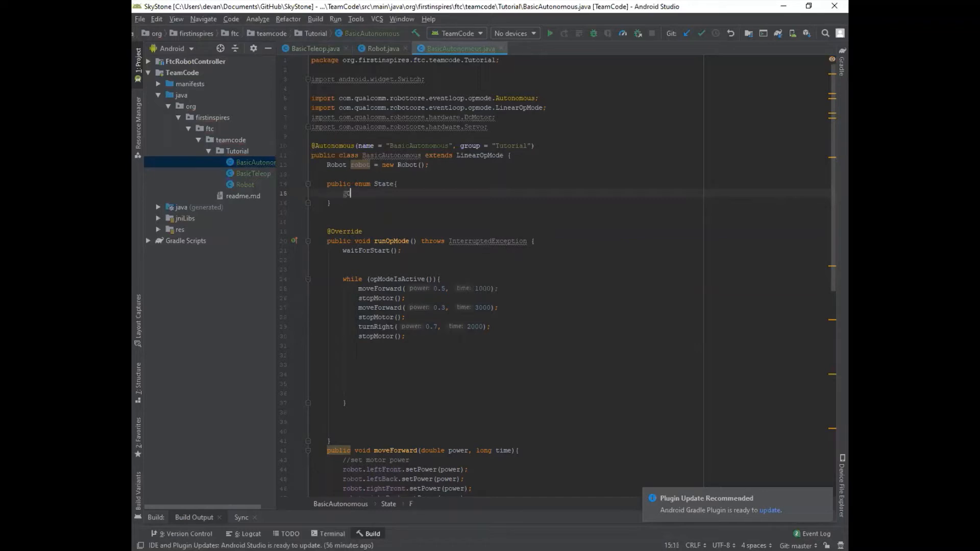
Fill the State enum with FORWARD, BACKWARDS, LEFT and RIGHT on separate lines
{"action": "type", "text": "FORWARD,"}
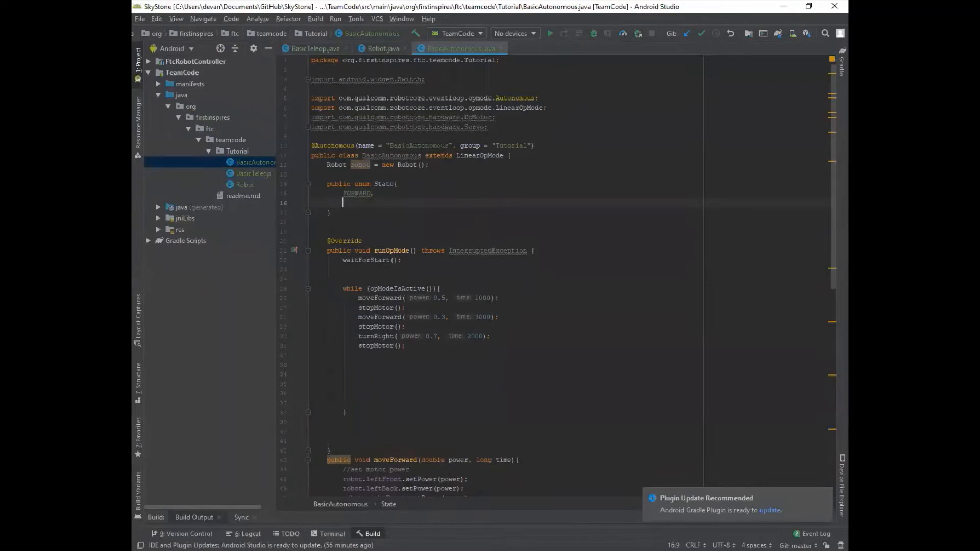
{"action": "type", "text": "Ra"}
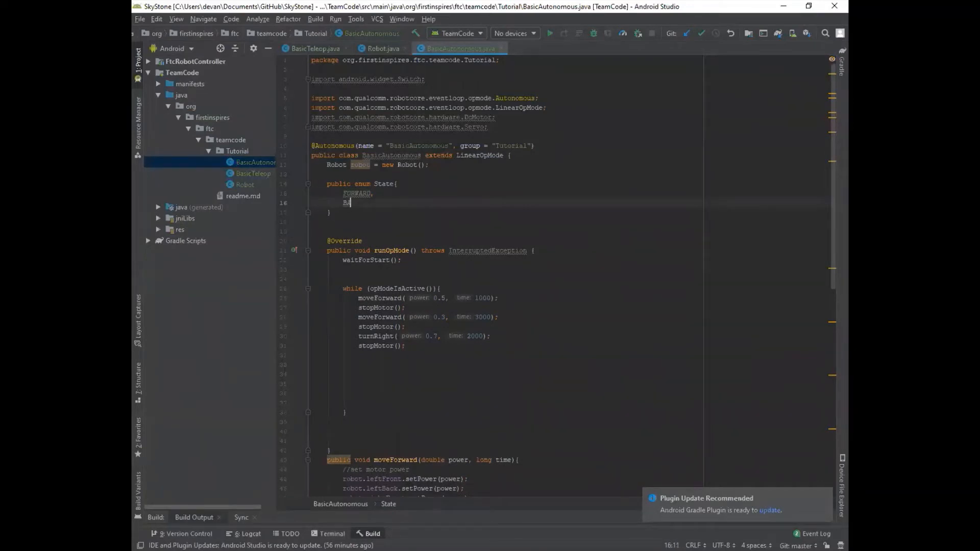
{"action": "type", "text": "BACKWARDS,"}
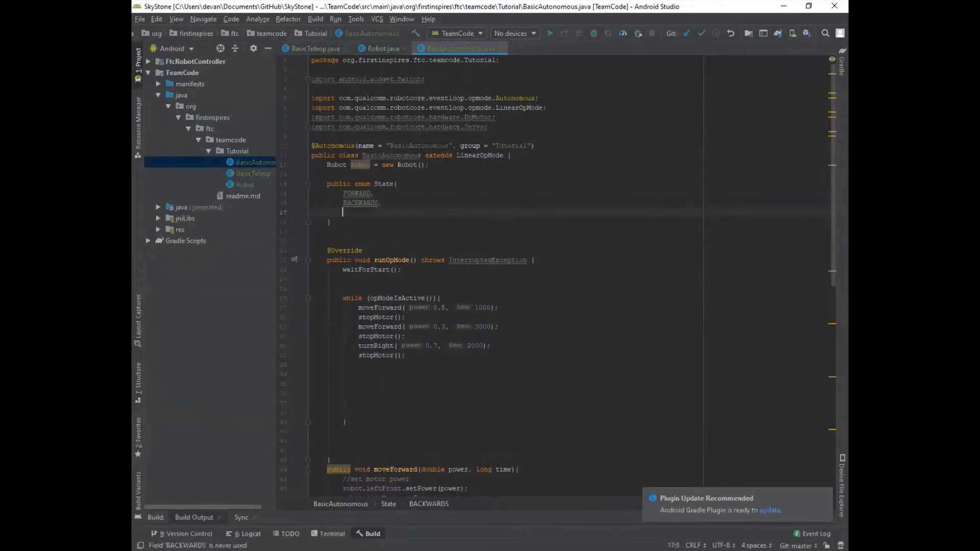
{"action": "type", "text": "L:"}
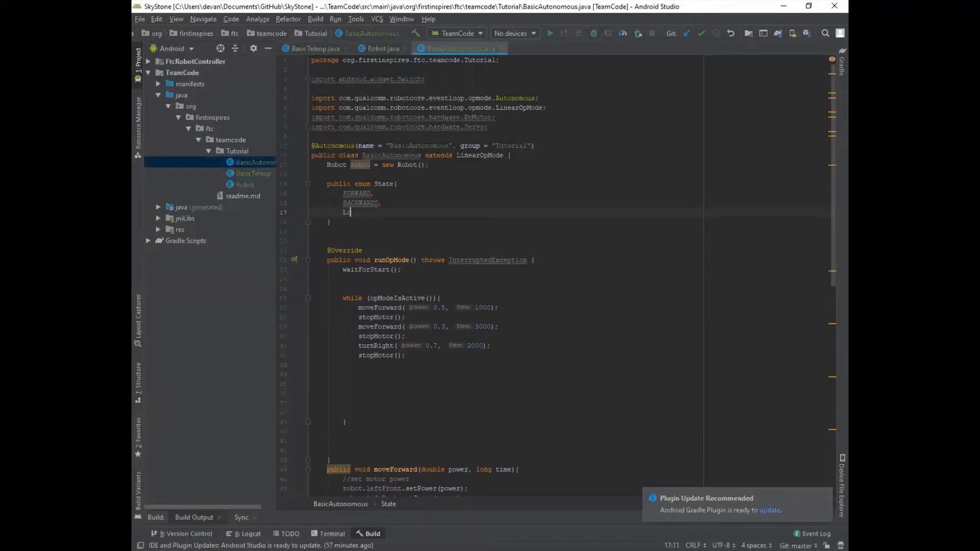
{"action": "type", "text": "EFT,"}
{"action": "type", "text": "RIGHT;"}
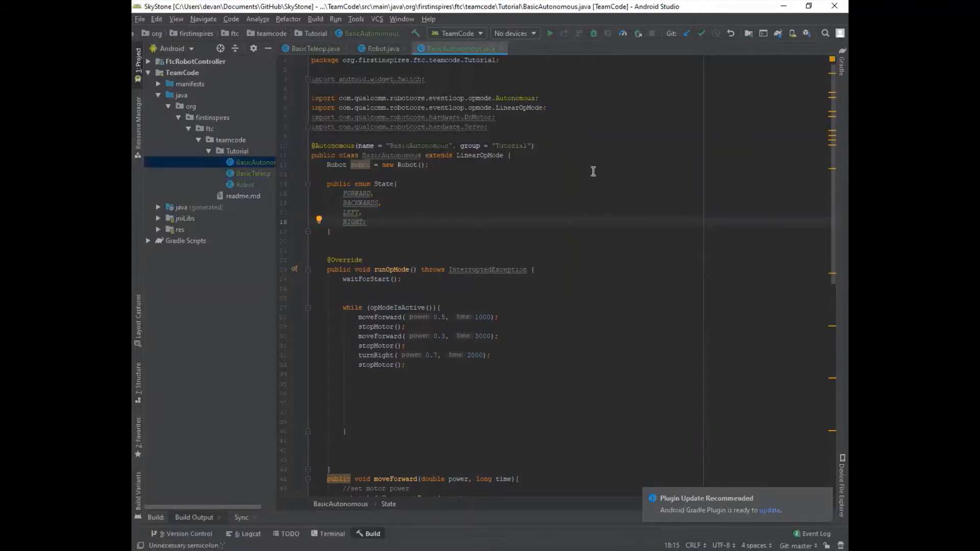
{"action": "left_click_drag", "start_coordinate": [344, 192], "coordinate": [369, 221]}
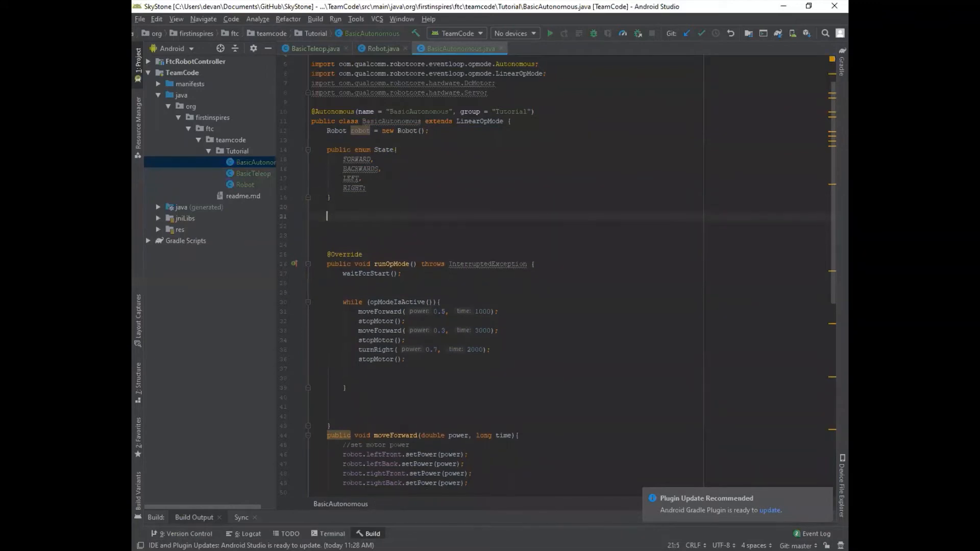
Declare 'State state = State.FORWARD;' below the enum using autocomplete
{"action": "type", "text": "State"}
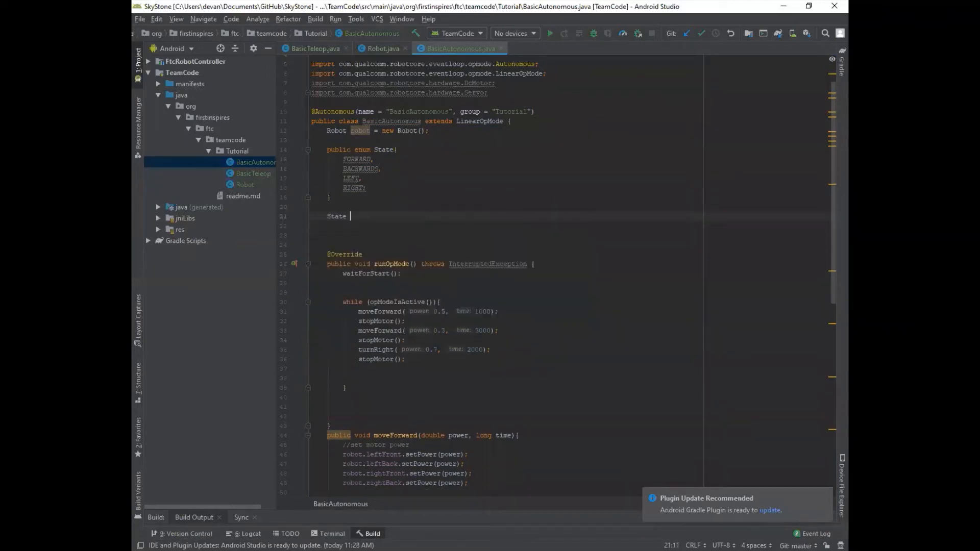
{"action": "type", "text": "state"}
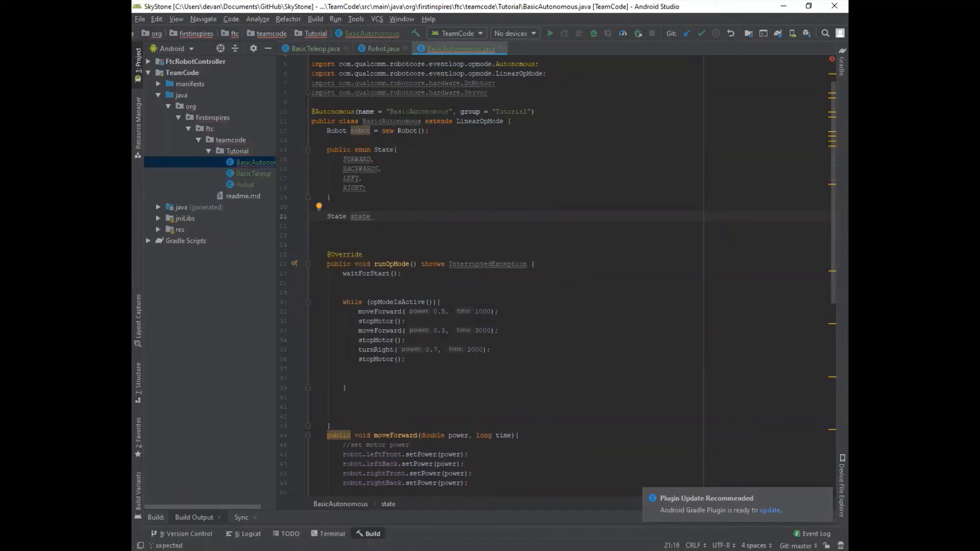
{"action": "left_click", "coordinate": [372, 217]}
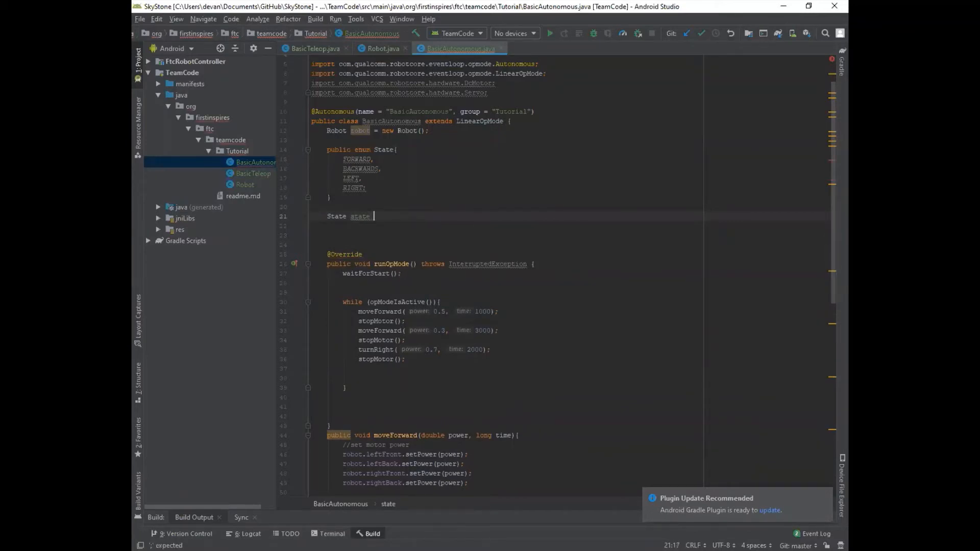
{"action": "type", "text": "= STA"}
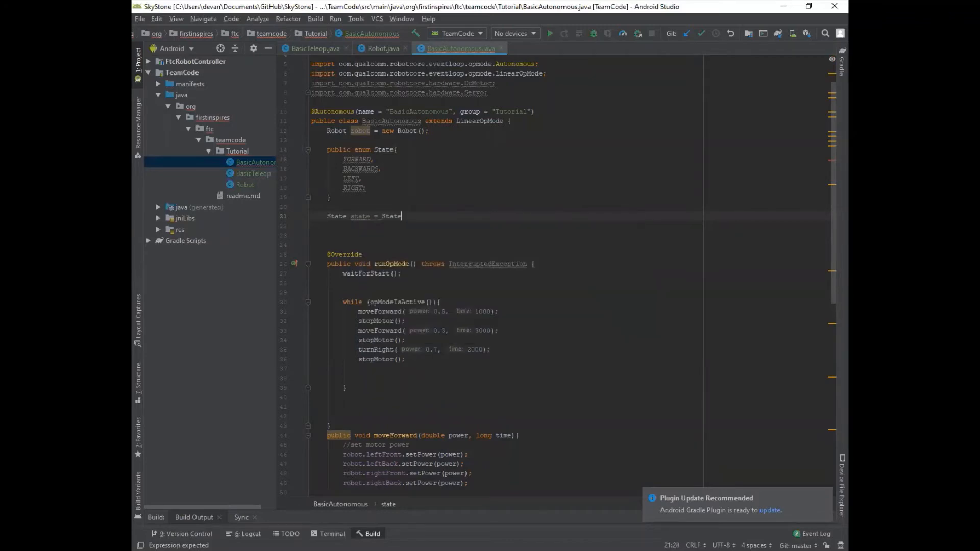
{"action": "type", "text": "."}
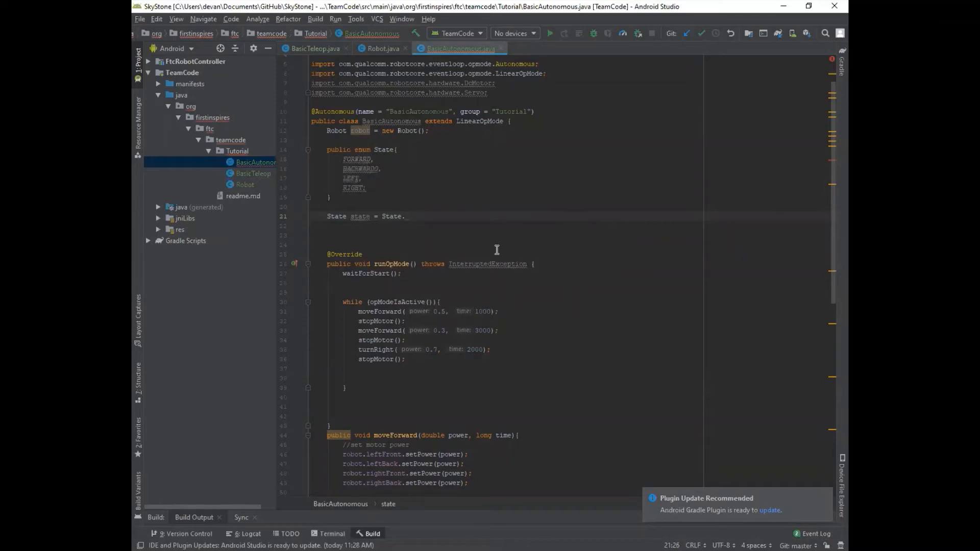
{"action": "type", "text": "FO"}
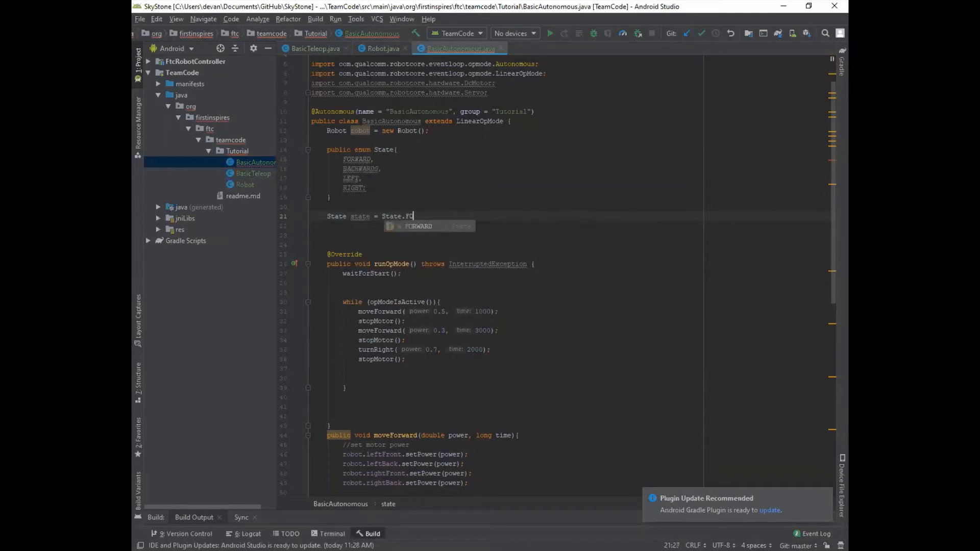
{"action": "key", "text": "Enter"}
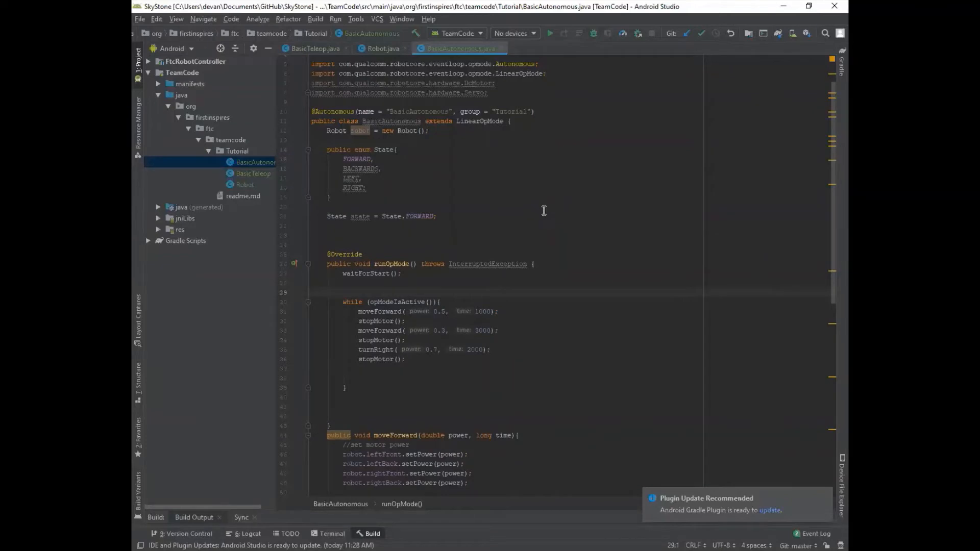
{"action": "mouse_move", "coordinate": [565, 352]}
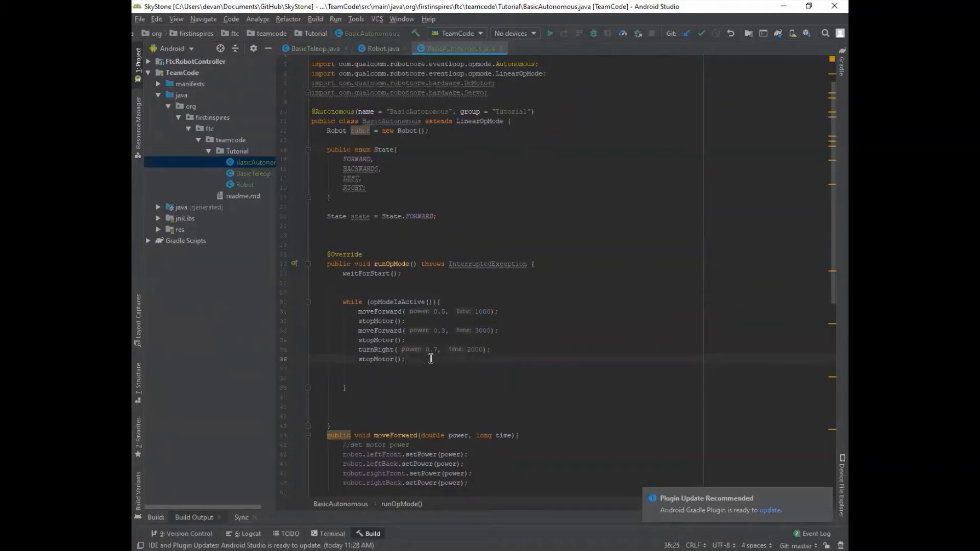
Insert 'switch (state) {' after the last stopMotor() call, with an empty body line
{"action": "key", "text": "enter"}
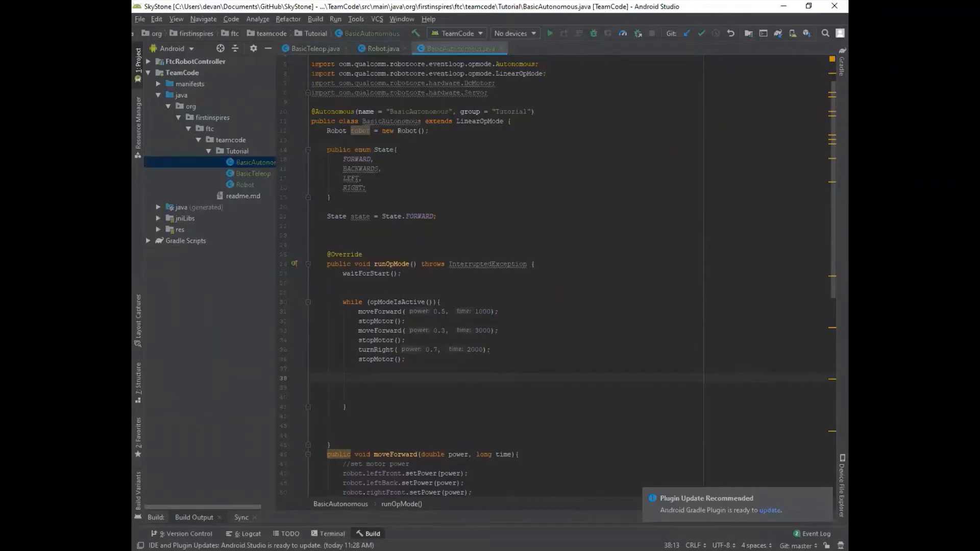
{"action": "type", "text": "switch ("}
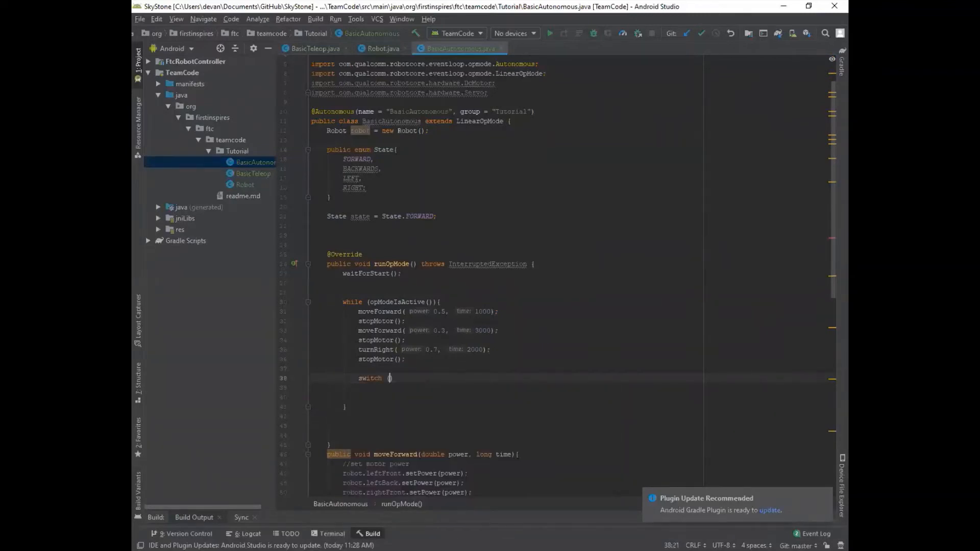
{"action": "type", "text": "stat"}
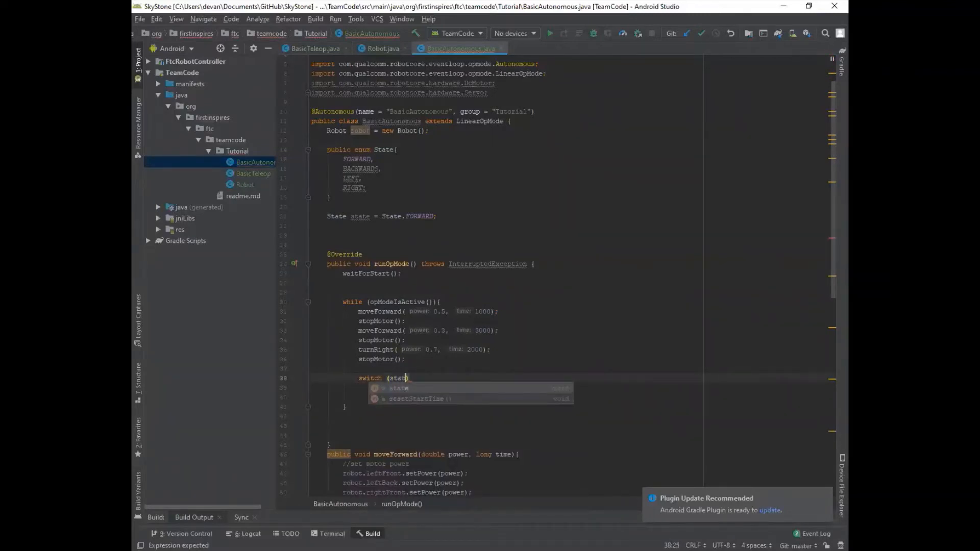
{"action": "type", "text": "){"}
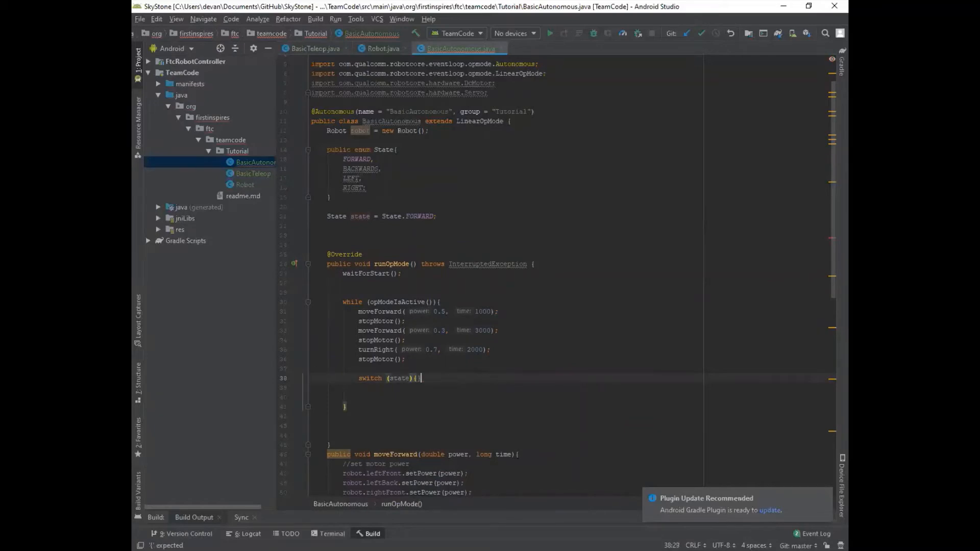
{"action": "key", "text": "Enter"}
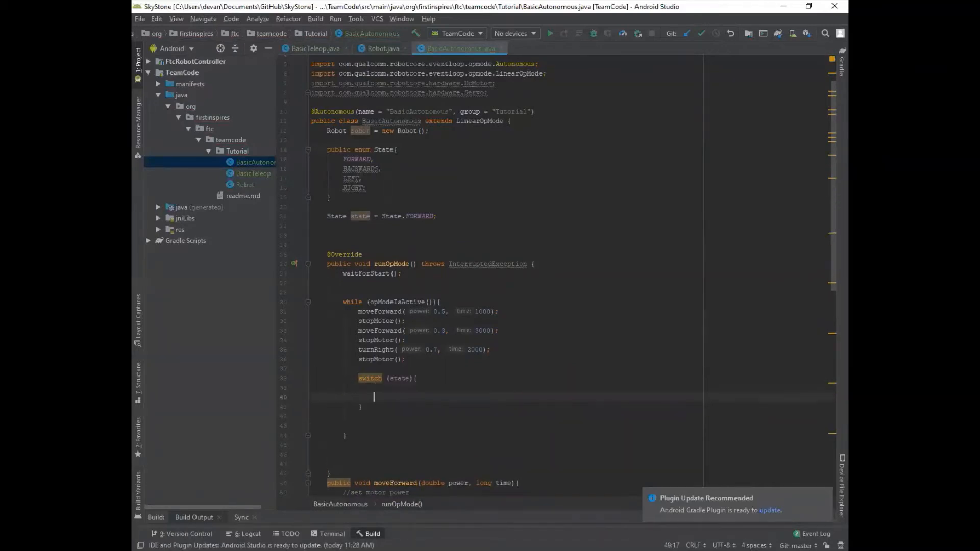
{"action": "double_click", "coordinate": [399, 378]}
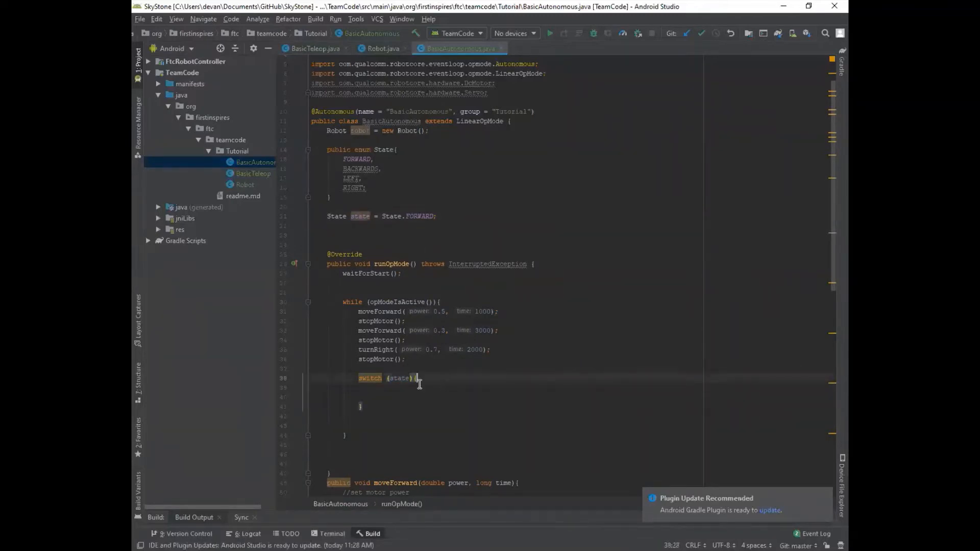
{"action": "key", "text": "Enter"}
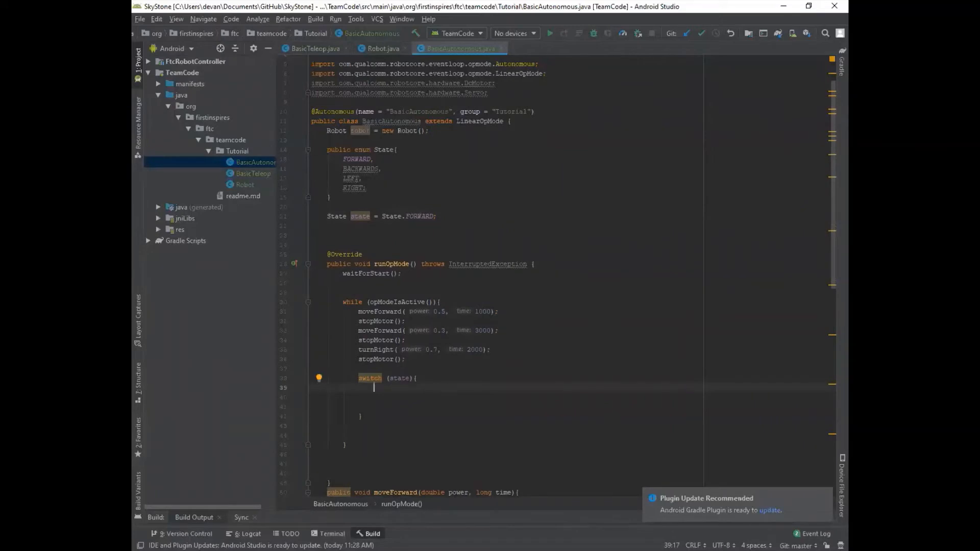
Add case FORWARD holding moveForward(0.5, 1000) and stopMotor(), ending with break
{"action": "type", "text": "case"}
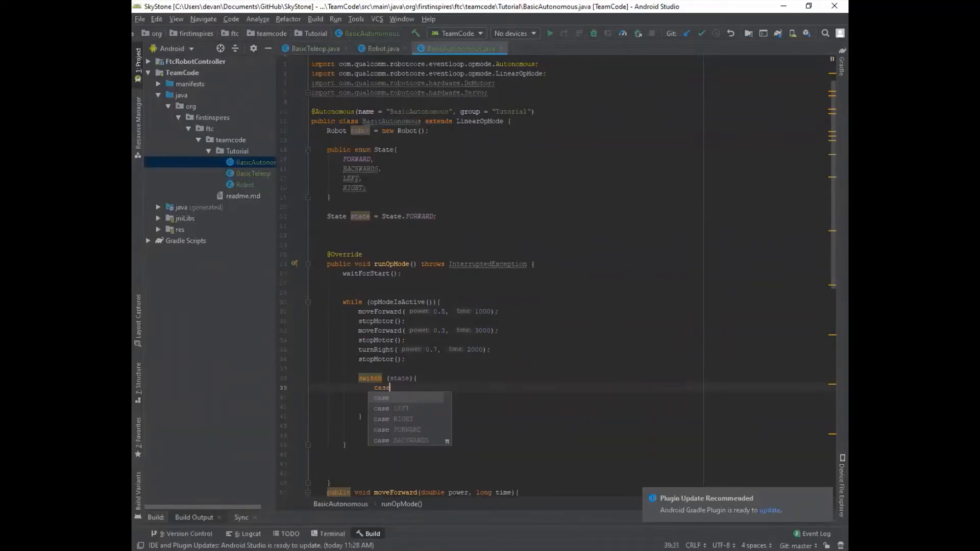
{"action": "left_click", "coordinate": [400, 429]}
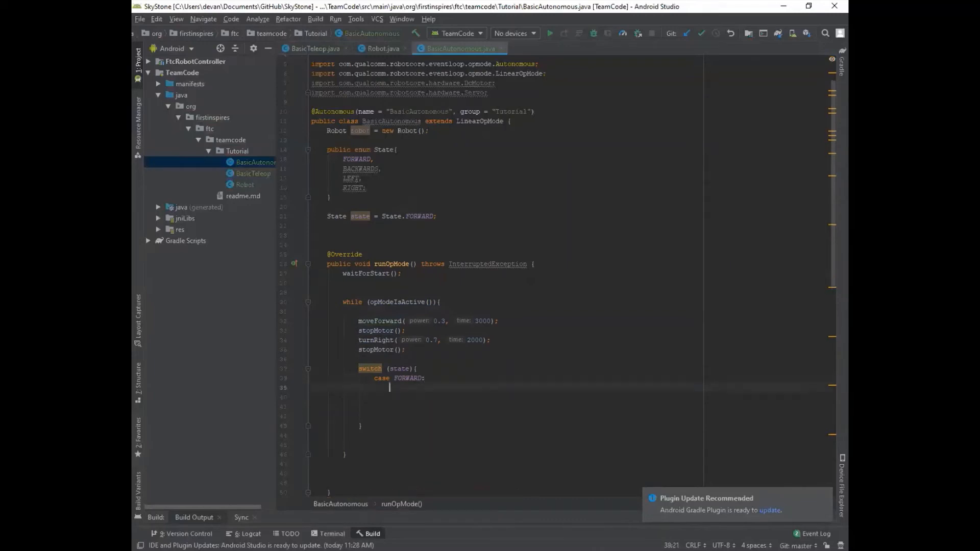
{"action": "type", "text": "moveForward( power: 0.5, time: 1000);"}
{"action": "left_click", "coordinate": [568, 397]}
{"action": "type", "text": "stopMotor();"}
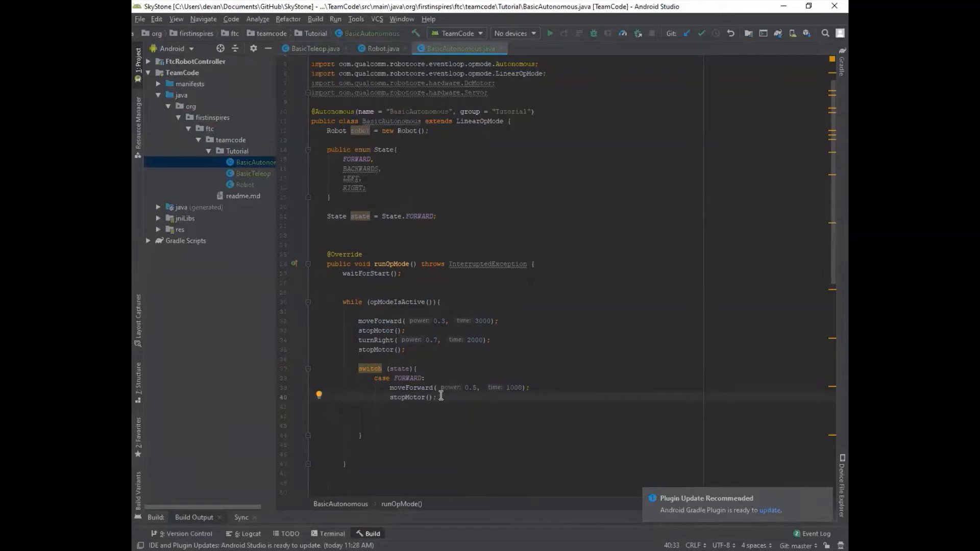
{"action": "left_click_drag", "start_coordinate": [403, 387], "coordinate": [436, 397]}
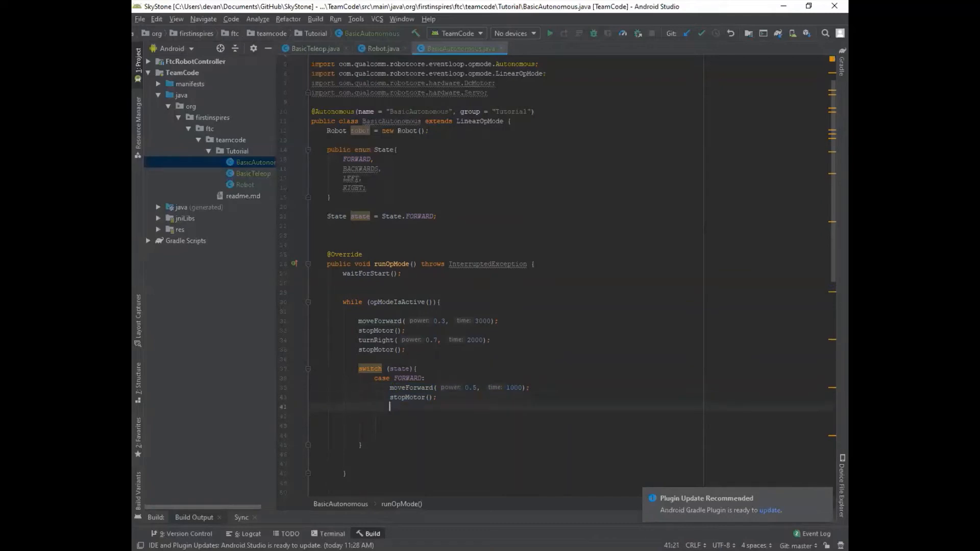
{"action": "type", "text": "break;"}
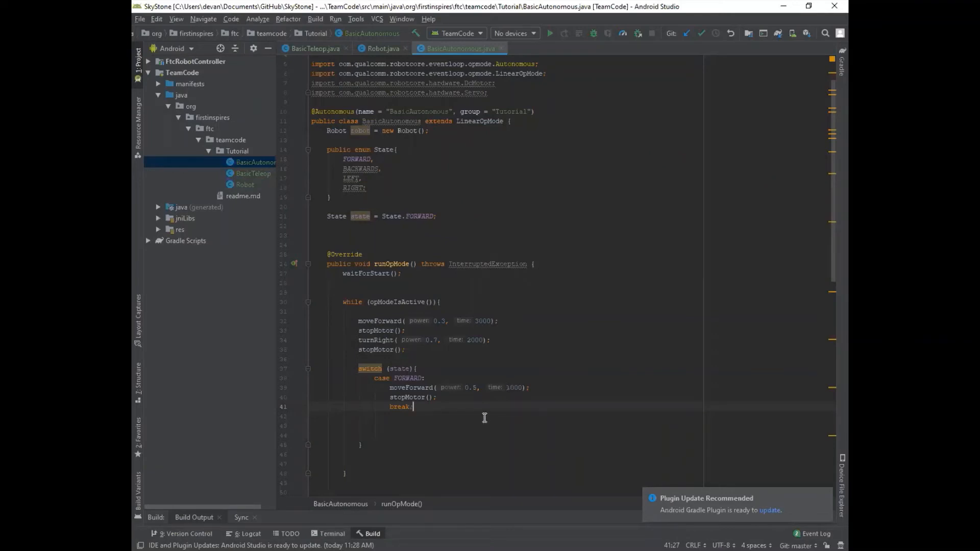
Add case BACKWARDS with moveForward(-0.3, 3000) and stopMotor(), and start a state assignment in FORWARD
{"action": "key", "text": "enter"}
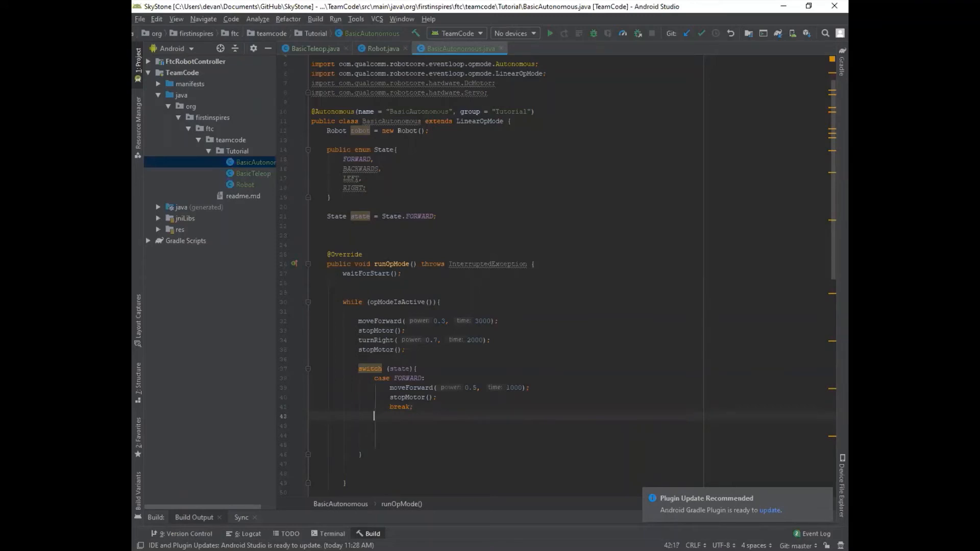
{"action": "type", "text": "case BACKWARDS:"}
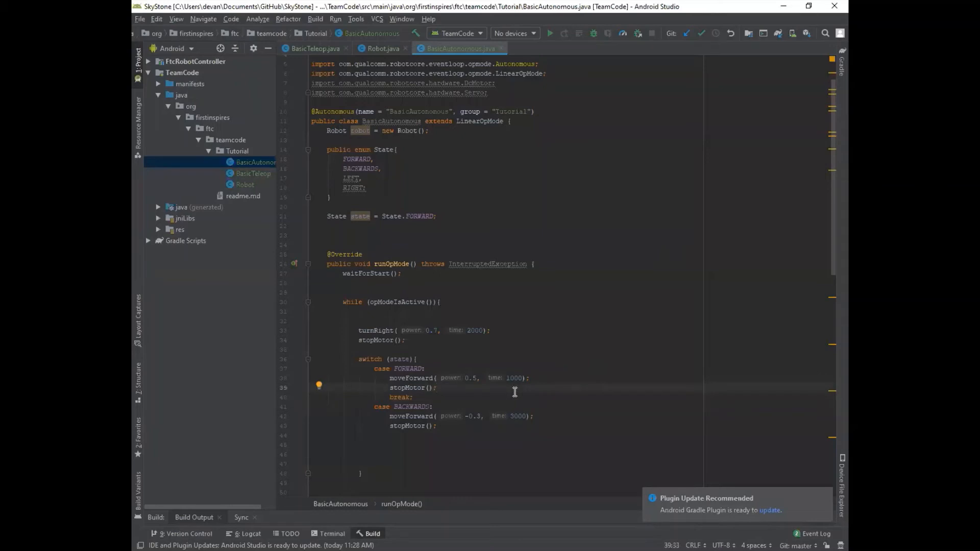
{"action": "type", "text": "state ="}
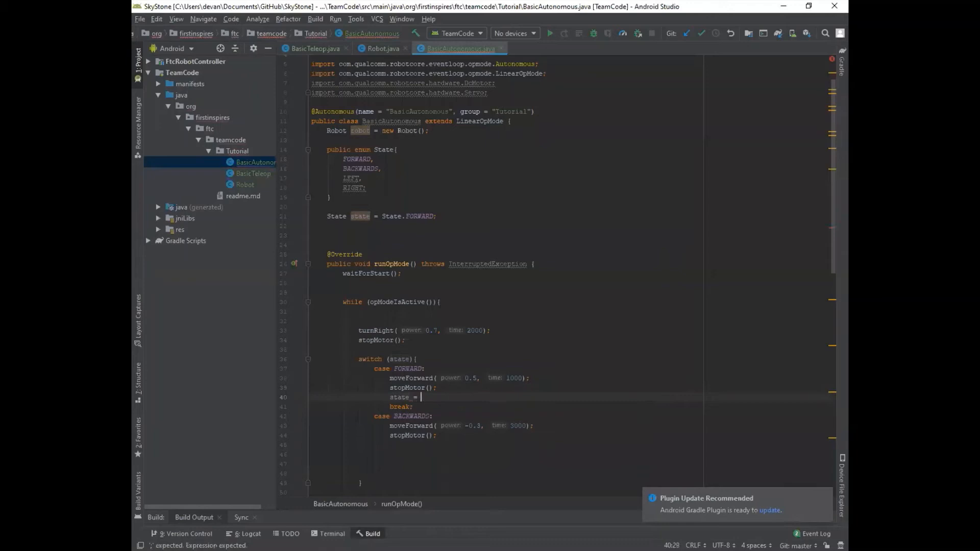
Complete the FORWARD case's assignment as state = State.BACKWARDS via autocomplete
{"action": "type", "text": "State."}
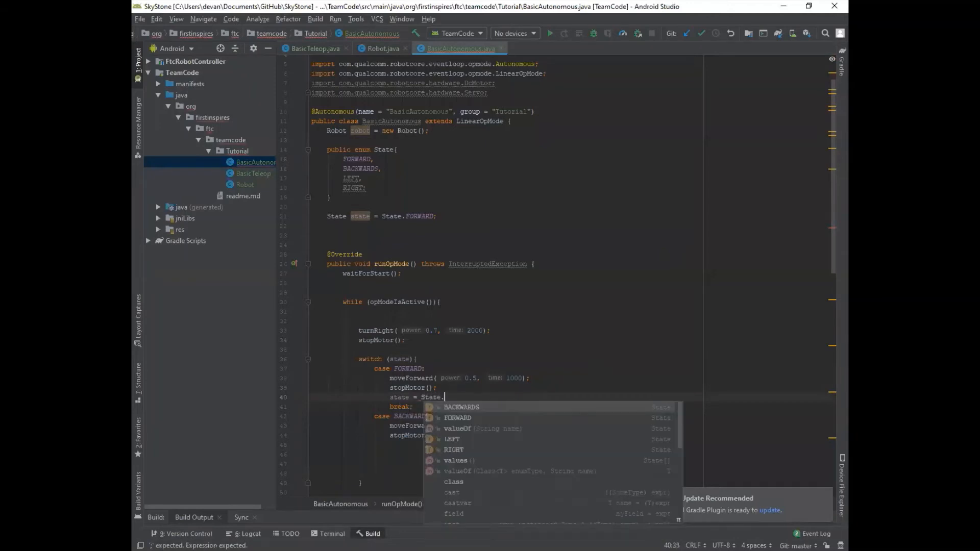
{"action": "type", "text": "B"}
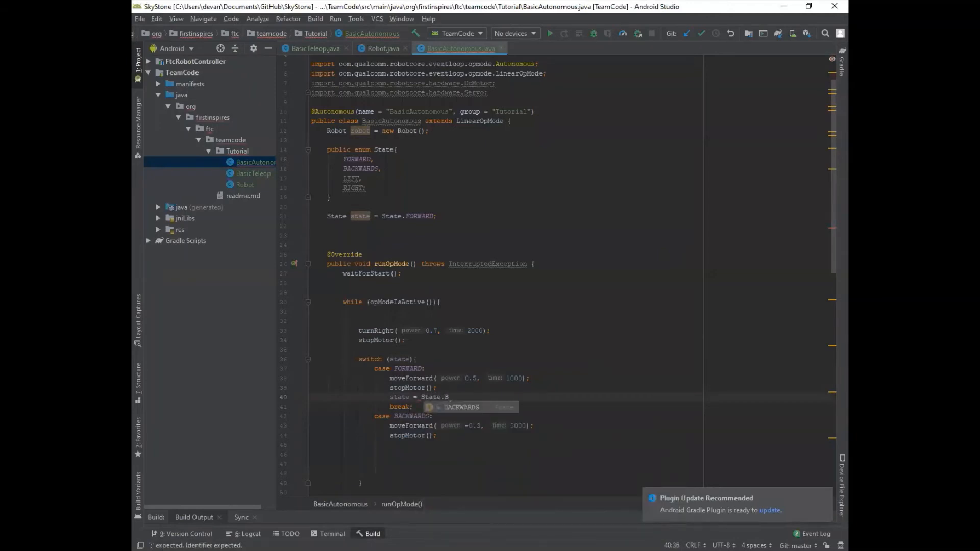
{"action": "key", "text": "Enter"}
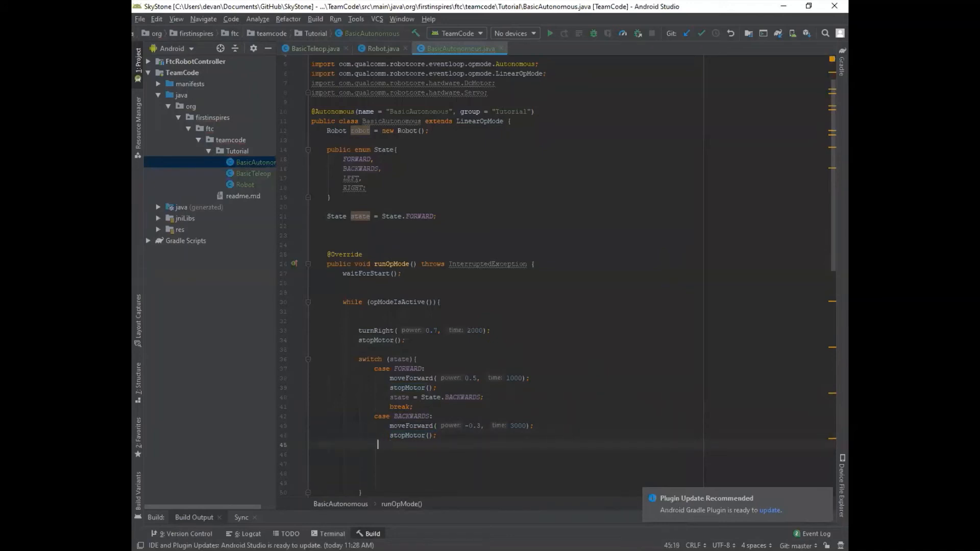
Add case LEFT calling turnLeft(1, 300), and end LEFT and BACKWARDS with break
{"action": "type", "text": "case LEFT:"}
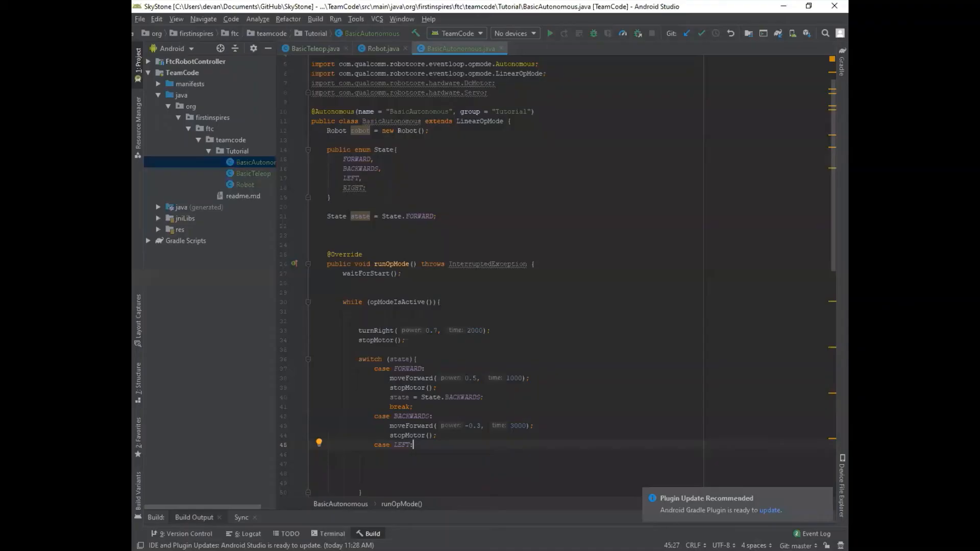
{"action": "key", "text": "enter"}
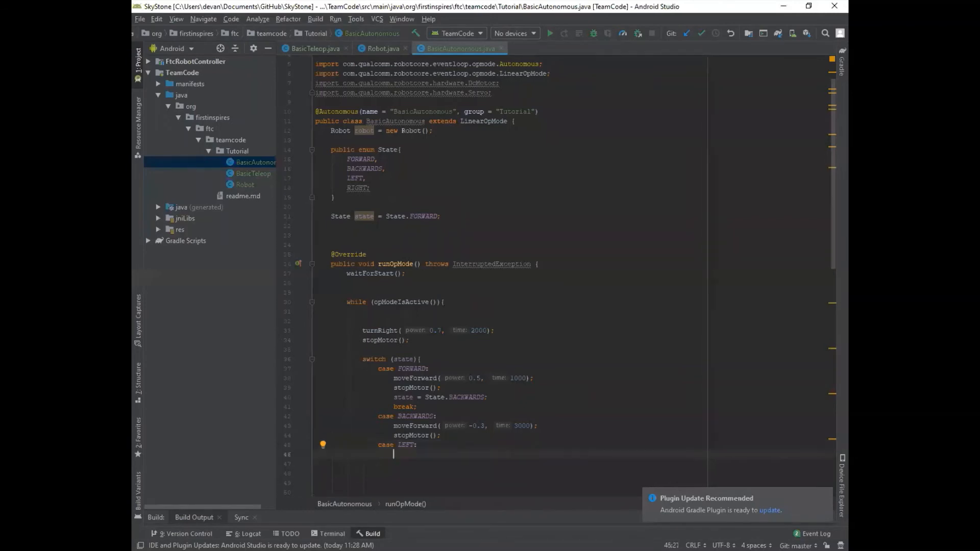
{"action": "type", "text": "move"}
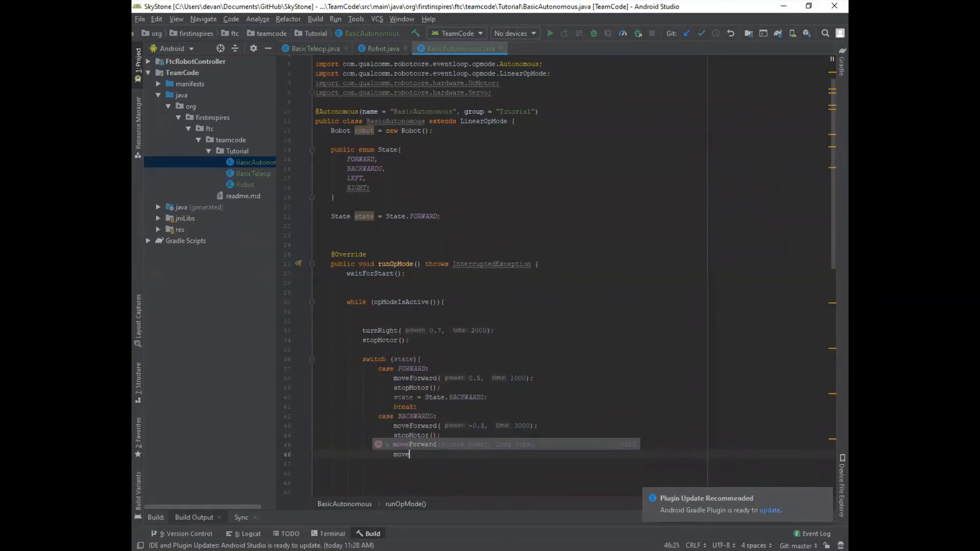
{"action": "scroll", "scroll_direction": "down", "scroll_amount": 3}
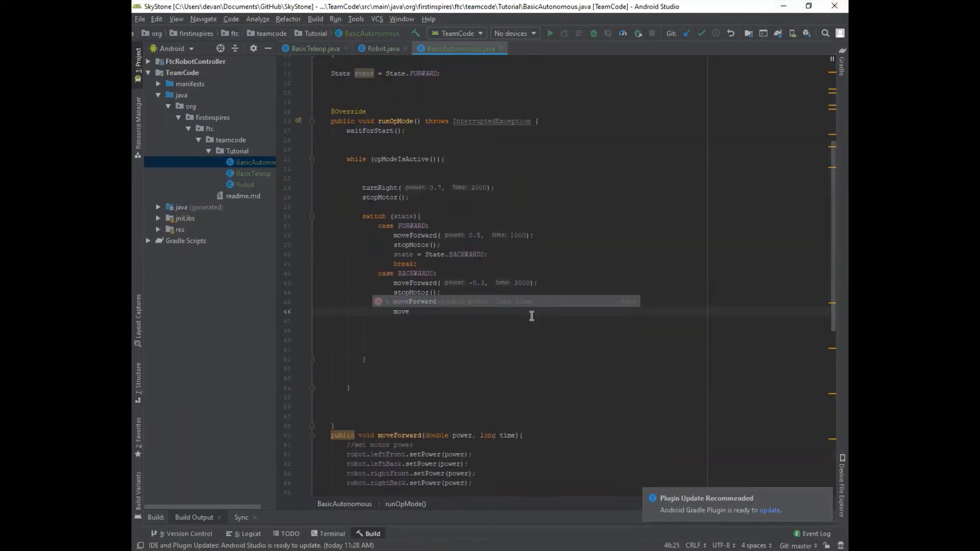
{"action": "scroll", "scroll_direction": "down", "scroll_amount": 3}
{"action": "type", "text": "turnLeft();"}
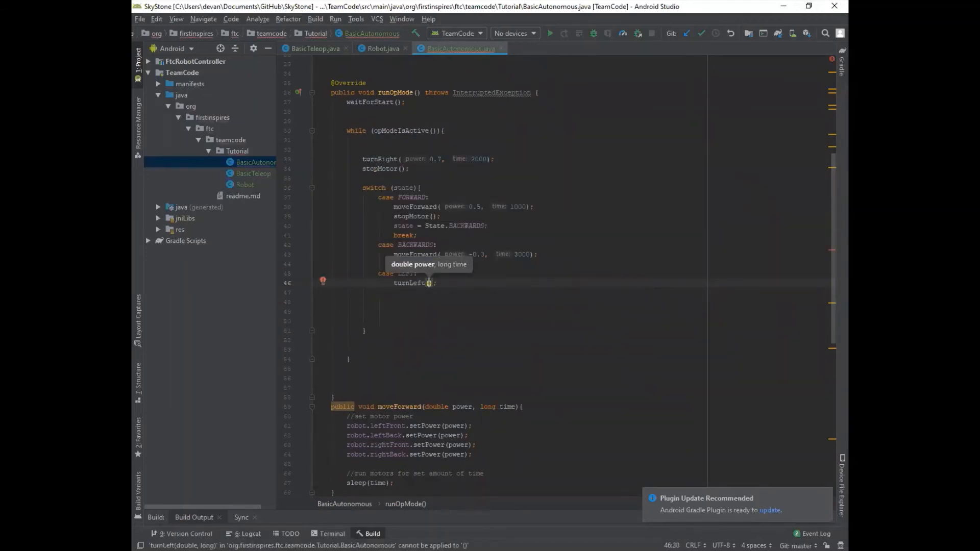
{"action": "type", "text": "power:"}
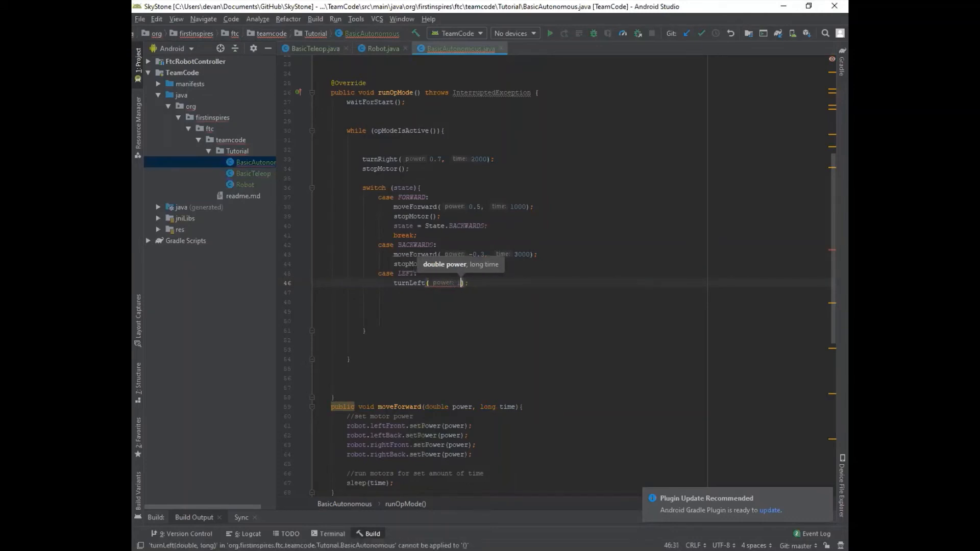
{"action": "type", "text": "1, 300"}
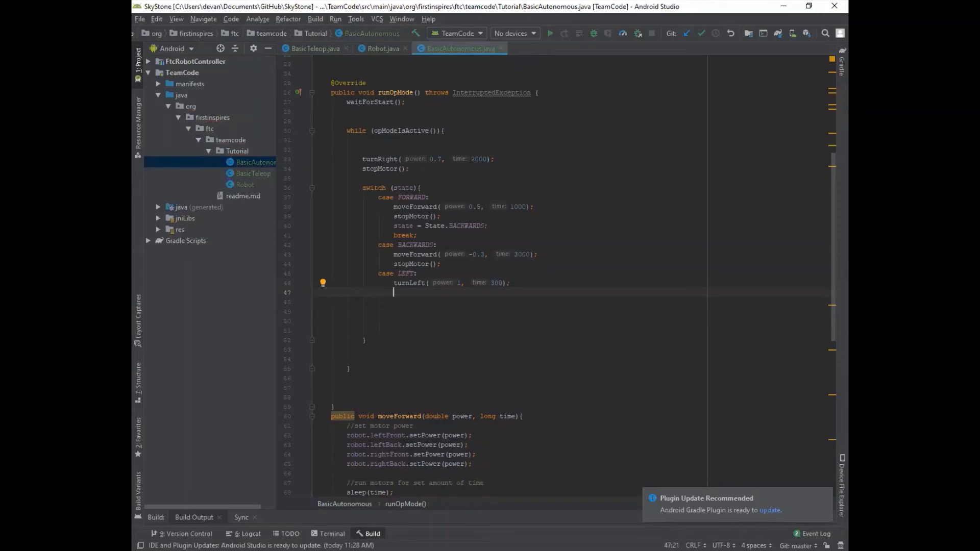
{"action": "type", "text": "break;"}
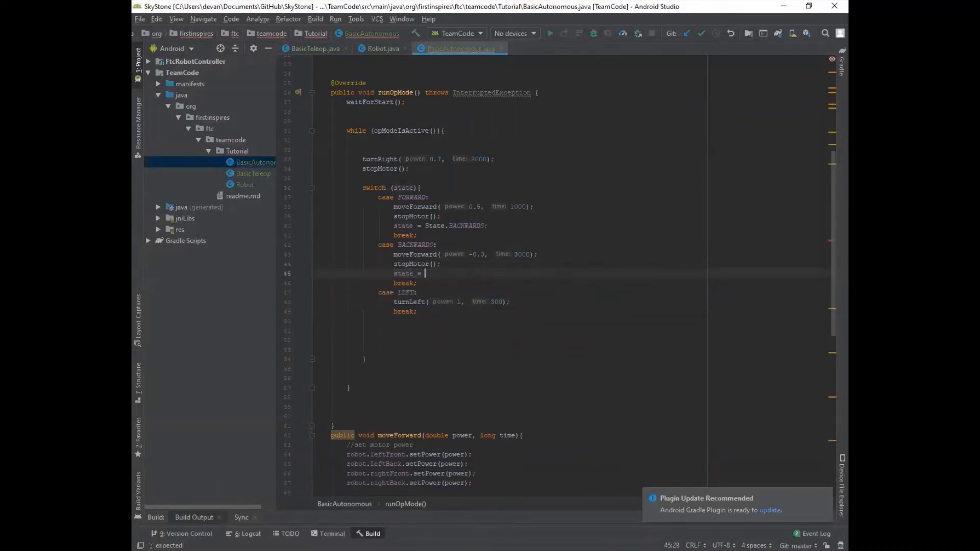
Set state = State.LEFT in BACKWARDS; give LEFT stopMotor() and state = State.RIGHT
{"action": "type", "text": "State"}
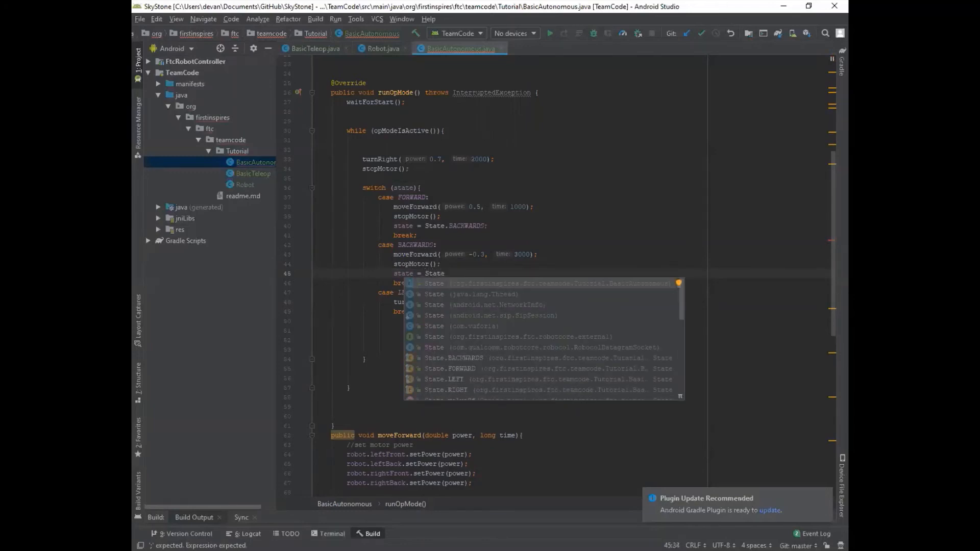
{"action": "type", "text": "LEFT;"}
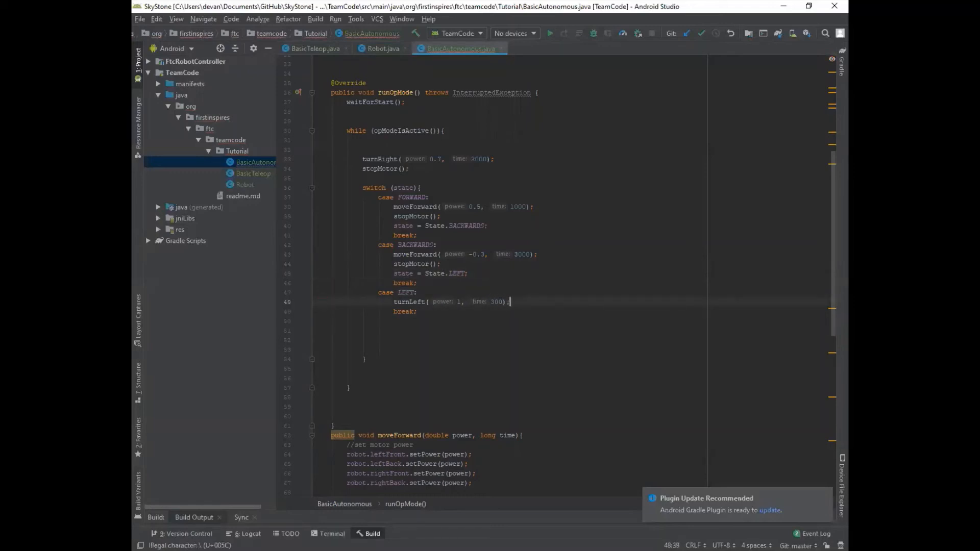
{"action": "type", "text": "State"}
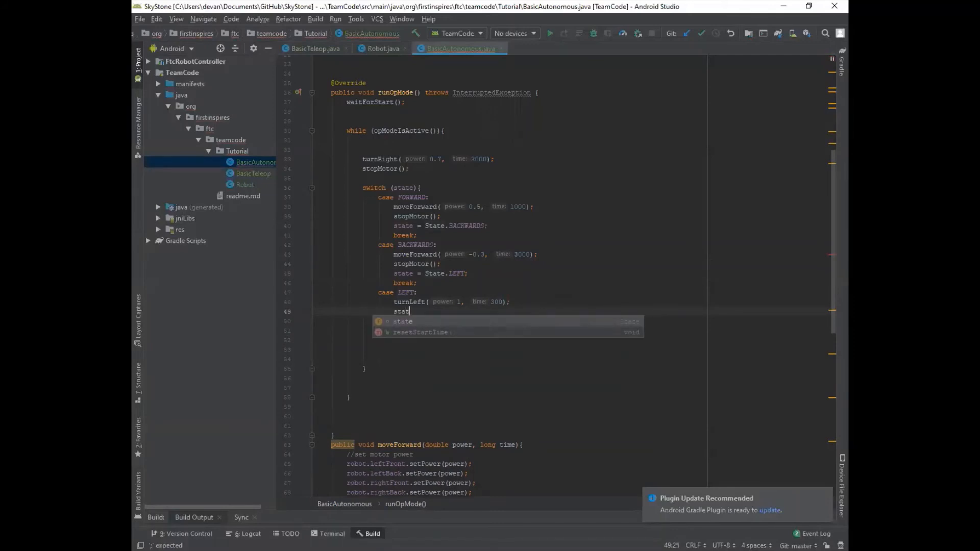
{"action": "type", "text": ".a"}
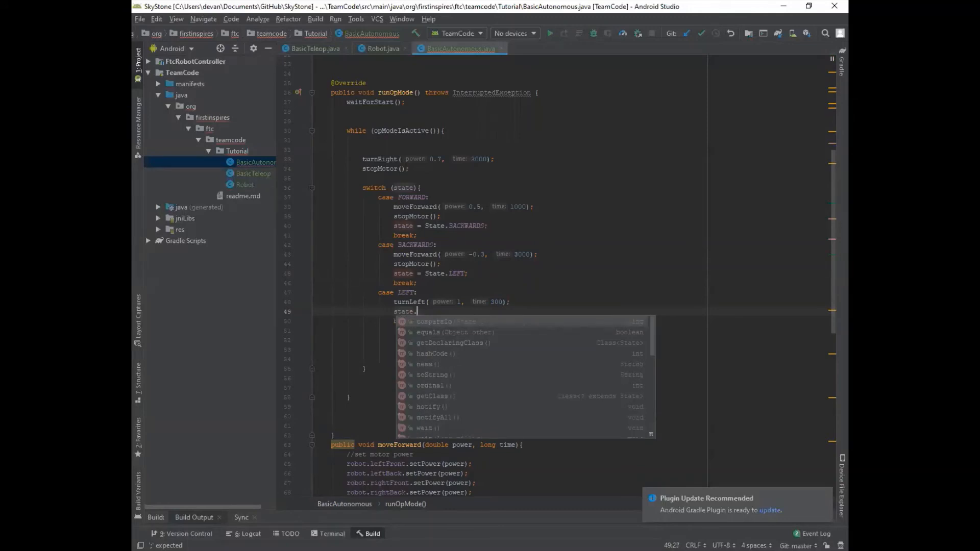
{"action": "type", "text": "State"}
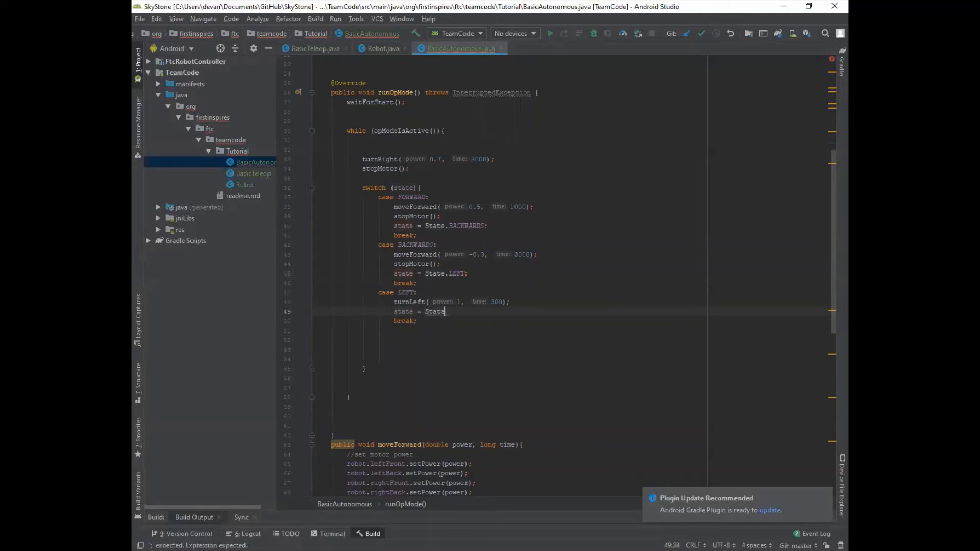
{"action": "type", "text": ".RIGHT"}
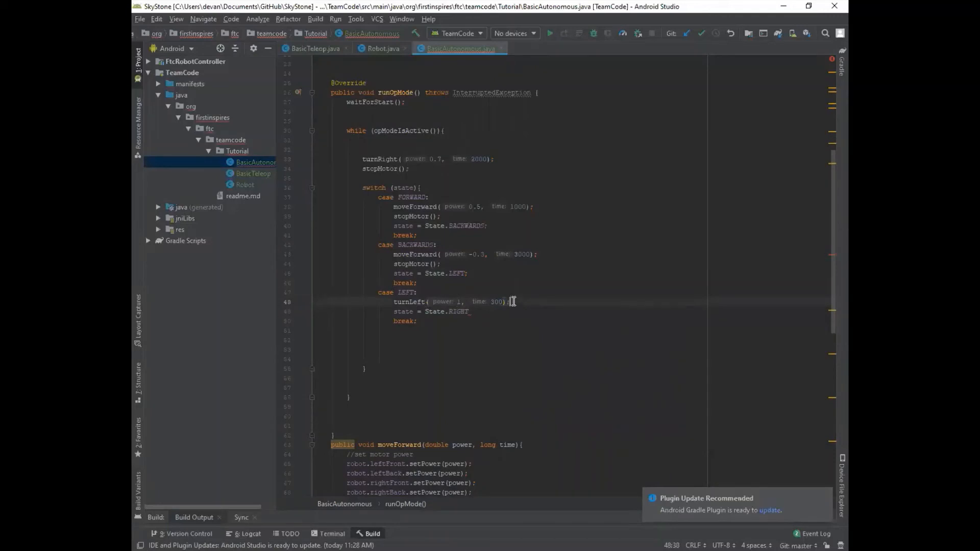
{"action": "type", "text": "stopMotor();"}
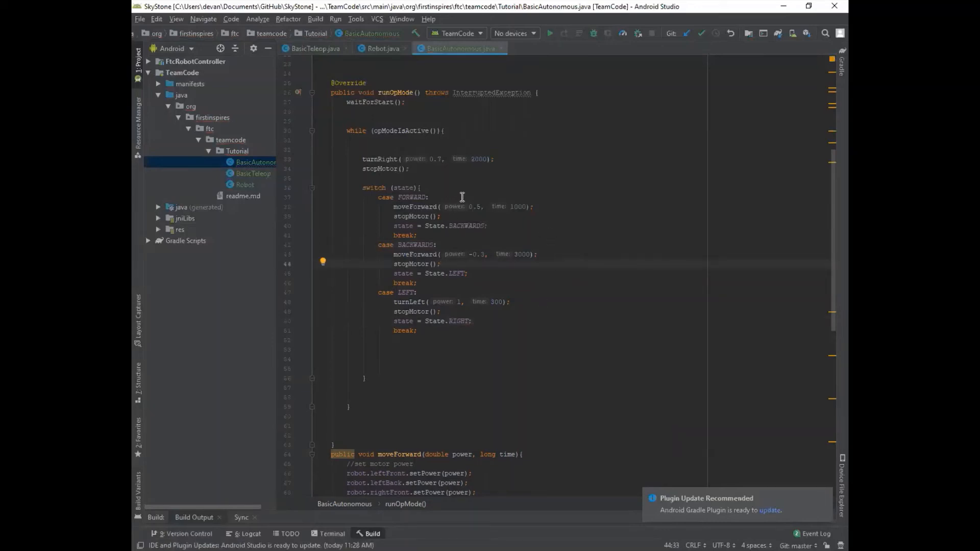
{"action": "mouse_move", "coordinate": [464, 313]}
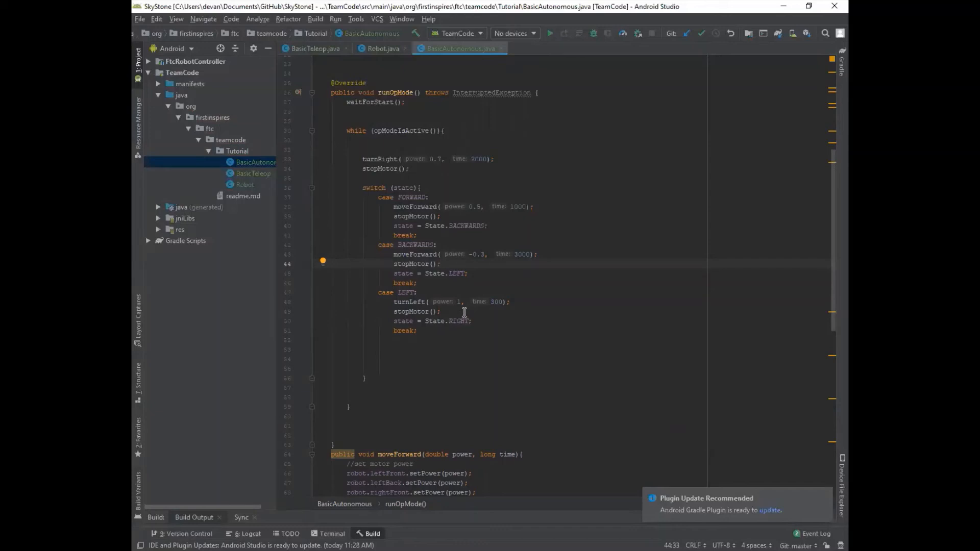
{"action": "mouse_move", "coordinate": [419, 198]}
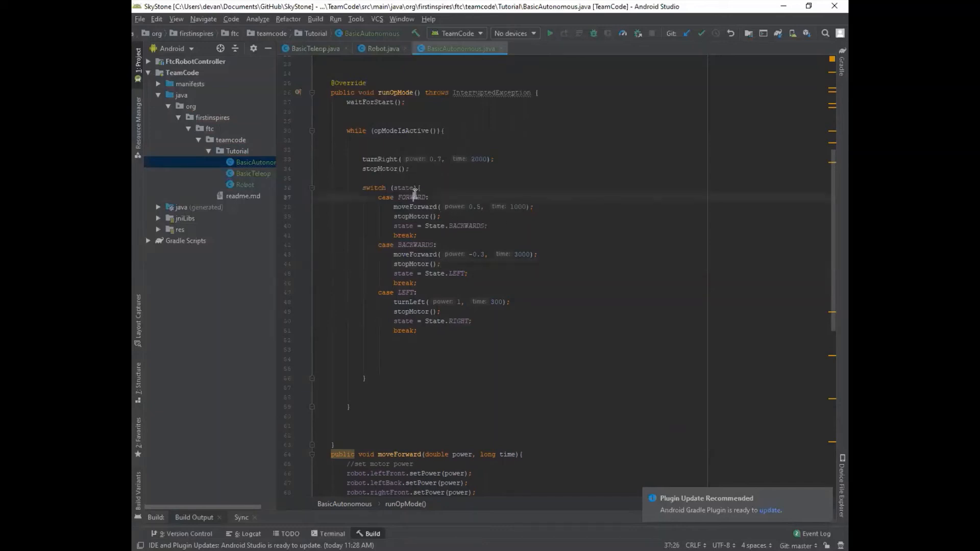
Return to the FORWARD case to edit its next-state assignment
{"action": "left_click", "coordinate": [416, 197]}
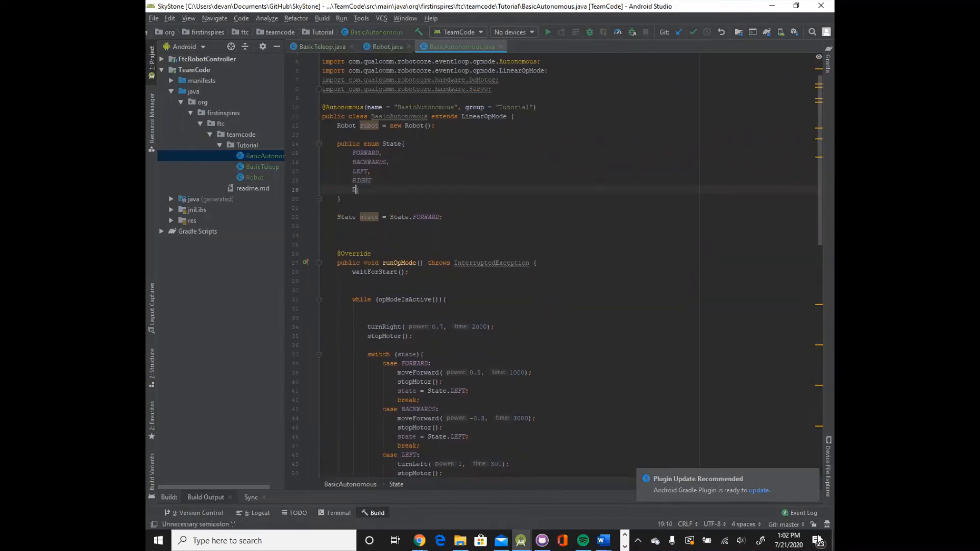
Add DEFAULT to the state enum and a final 'case DEFAULT: break;' after LEFT
{"action": "type", "text": "DEFAULT"}
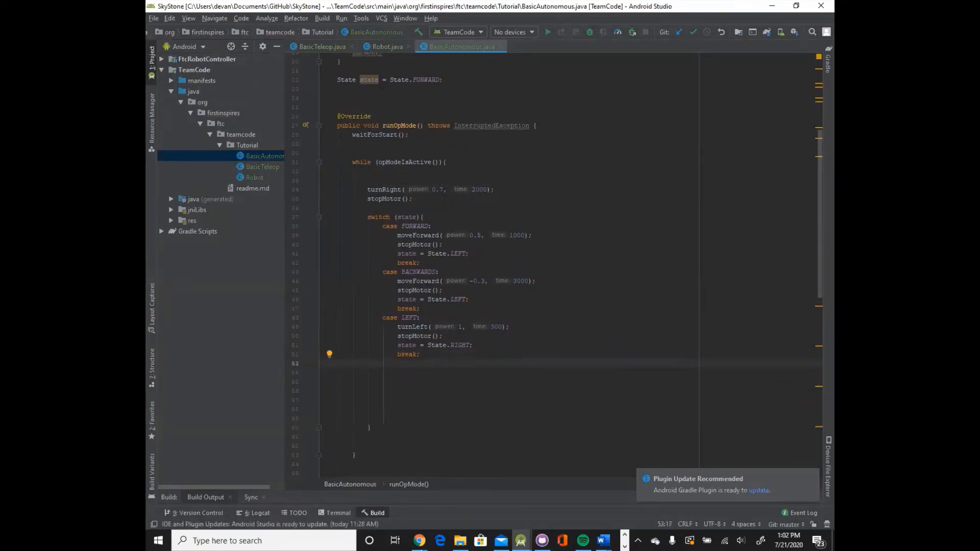
{"action": "type", "text": "case DEFAULT:"}
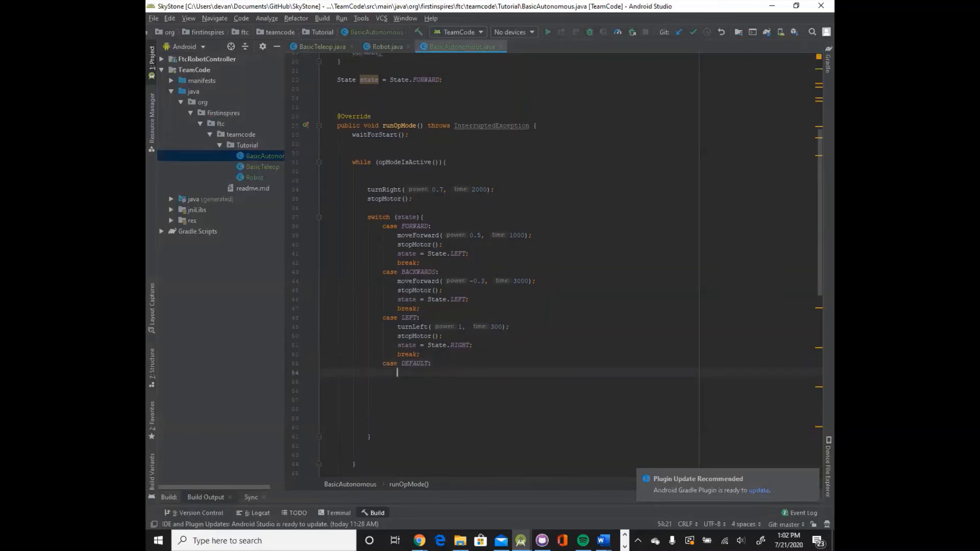
{"action": "type", "text": "break;"}
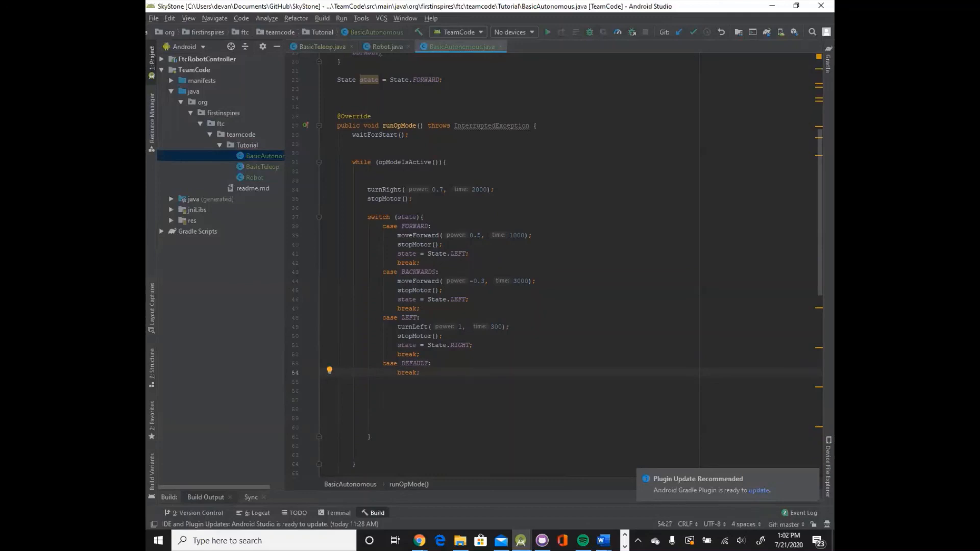
{"action": "left_click", "coordinate": [420, 372]}
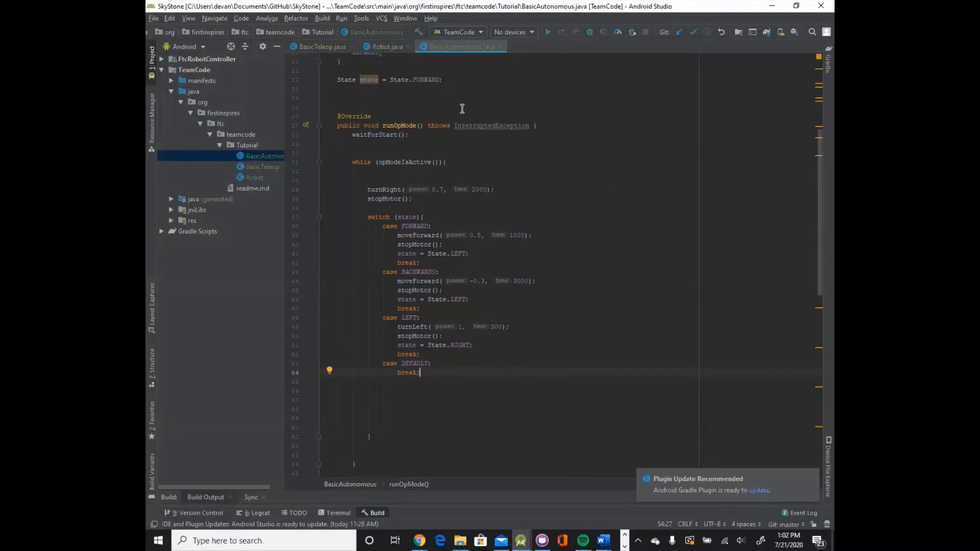